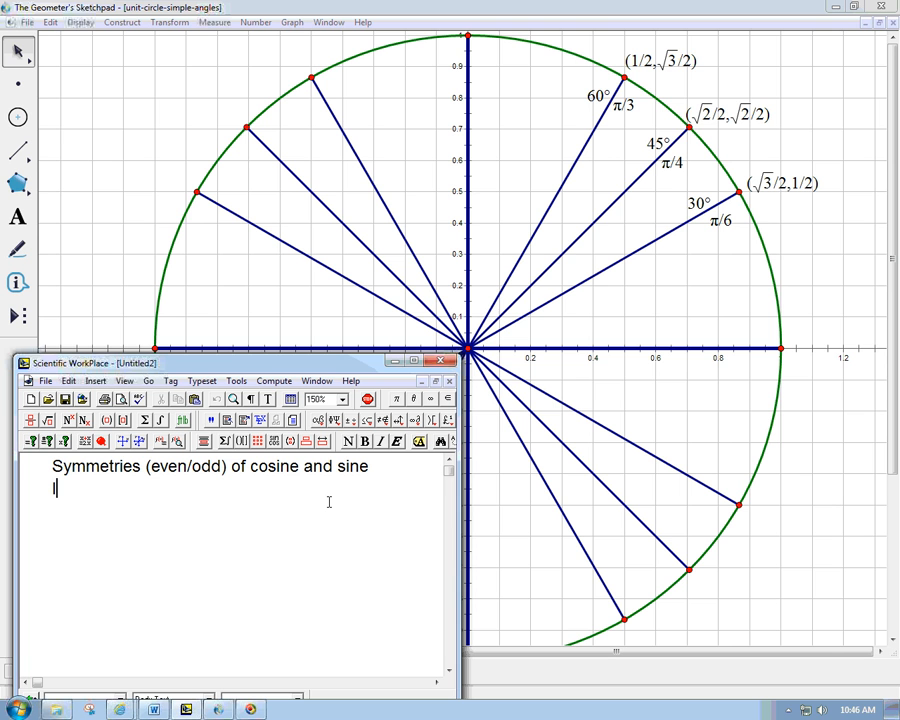
# Step: Write the question "If I flip the sign of the input of cosine function, how does the output change?"
pyautogui.write('If I flip th')
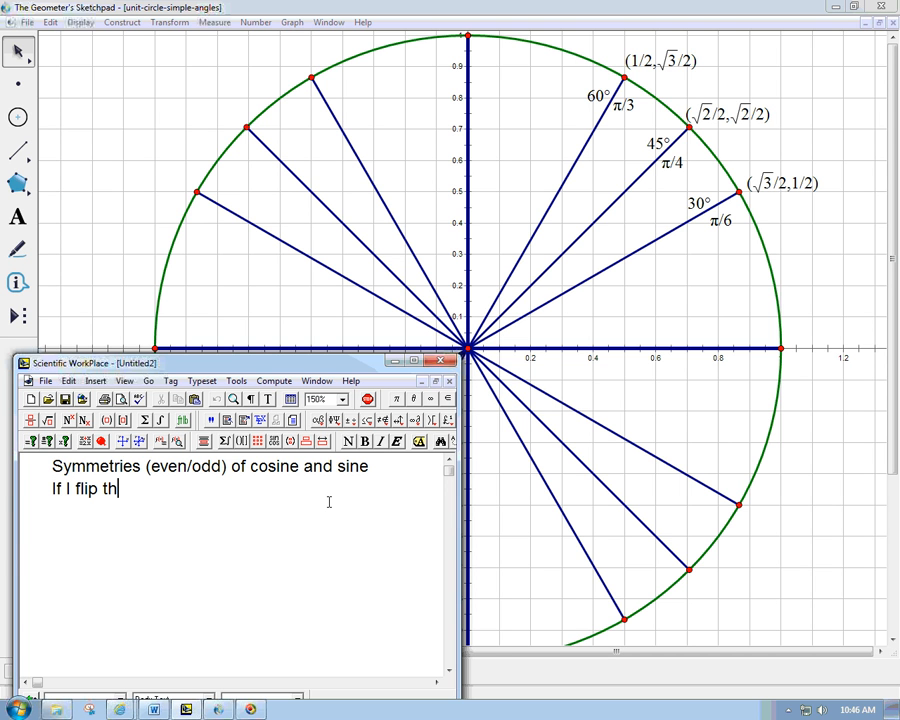
pyautogui.write('e sign of the input of')
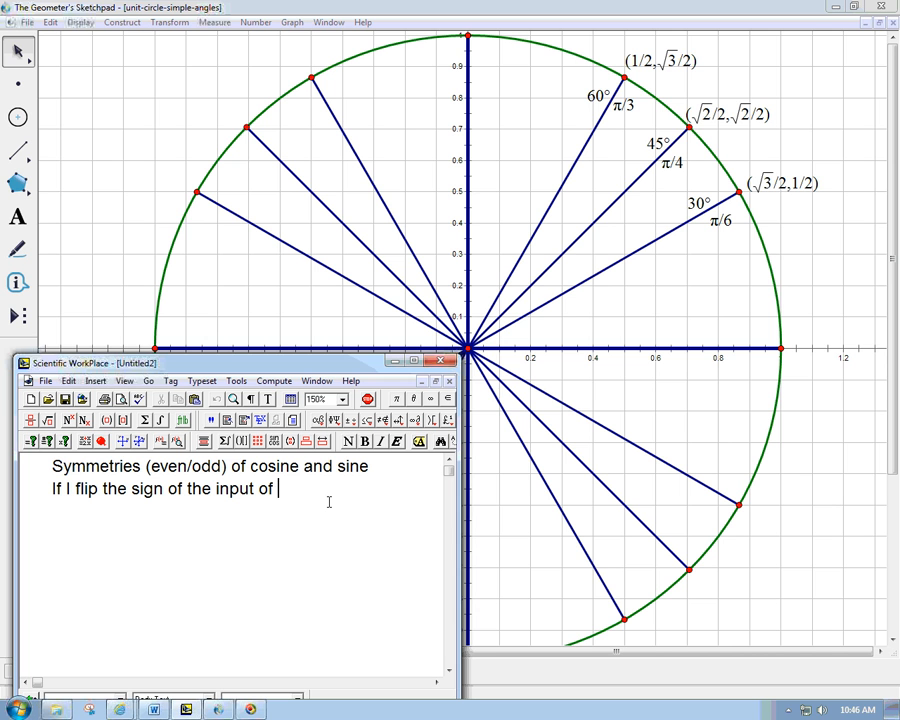
pyautogui.write('cos')
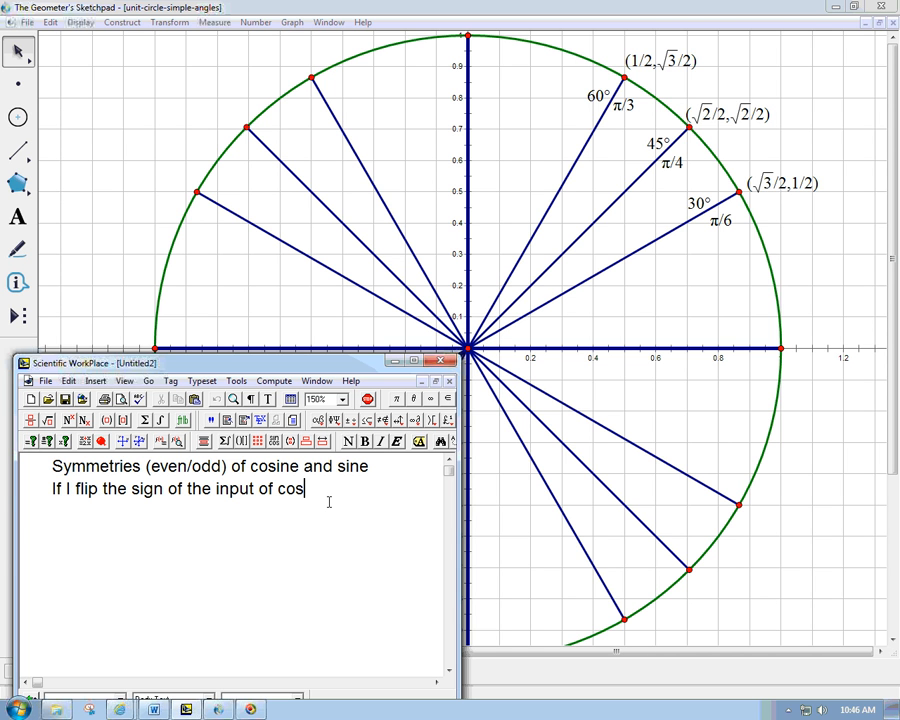
pyautogui.write('ine function,')
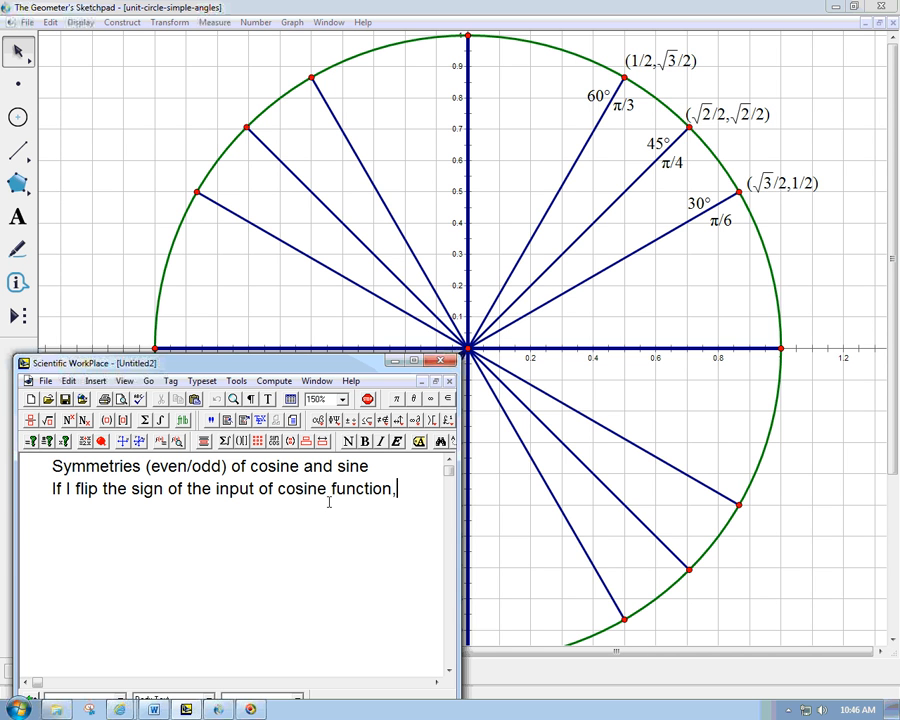
pyautogui.write('how does the')
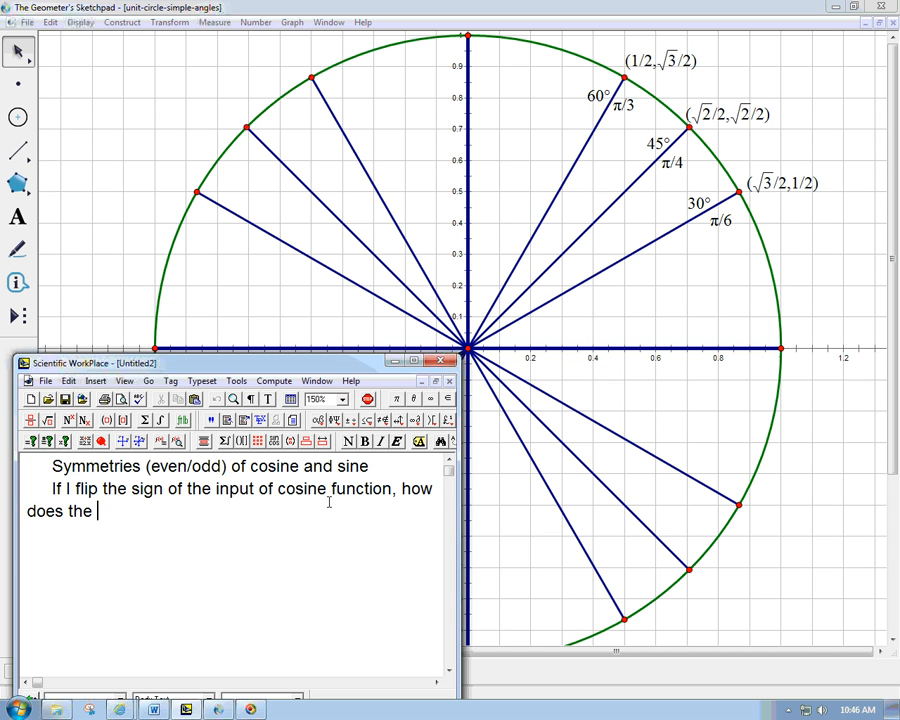
pyautogui.write('output change')
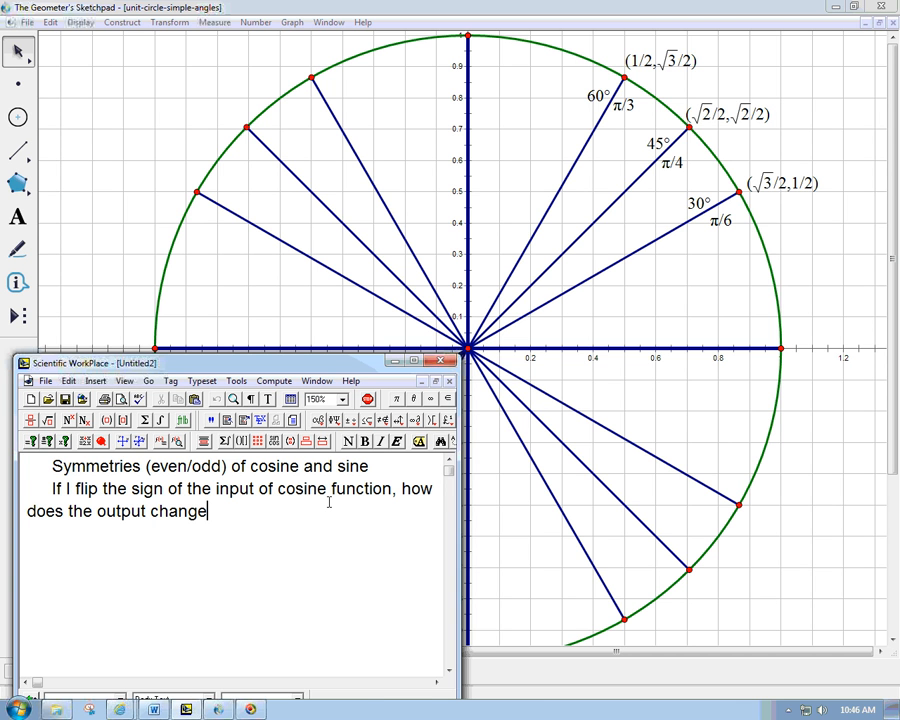
pyautogui.write('?')
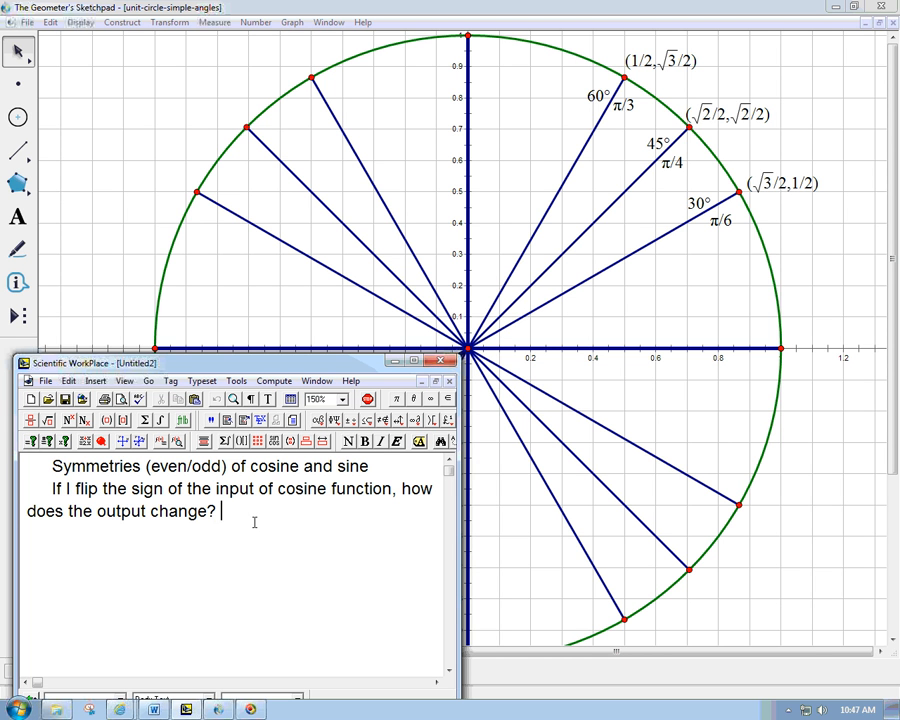
pyautogui.moveTo(296, 532)
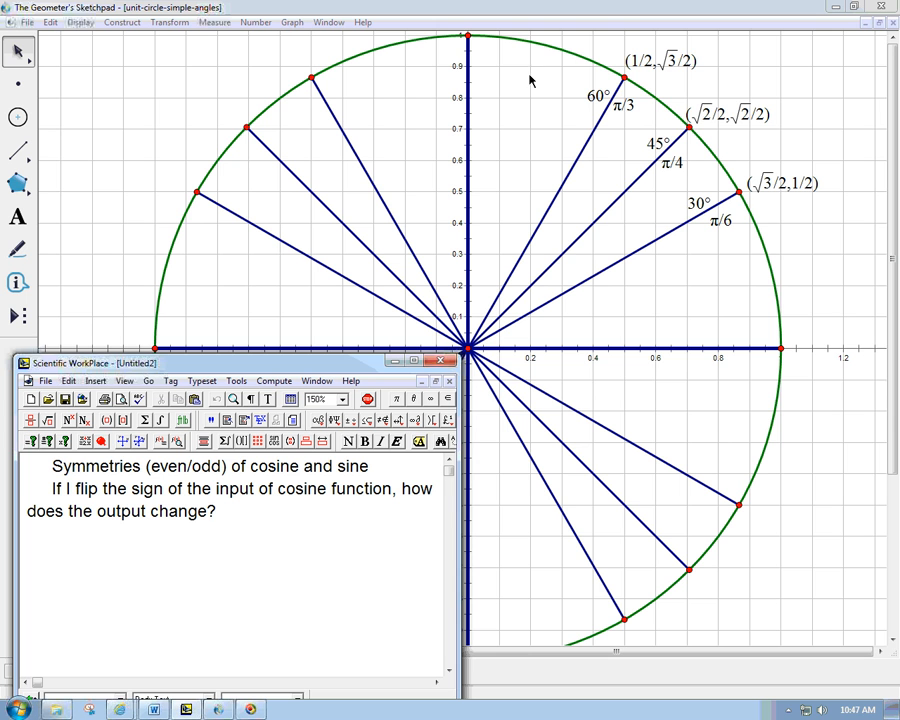
pyautogui.moveTo(462, 337)
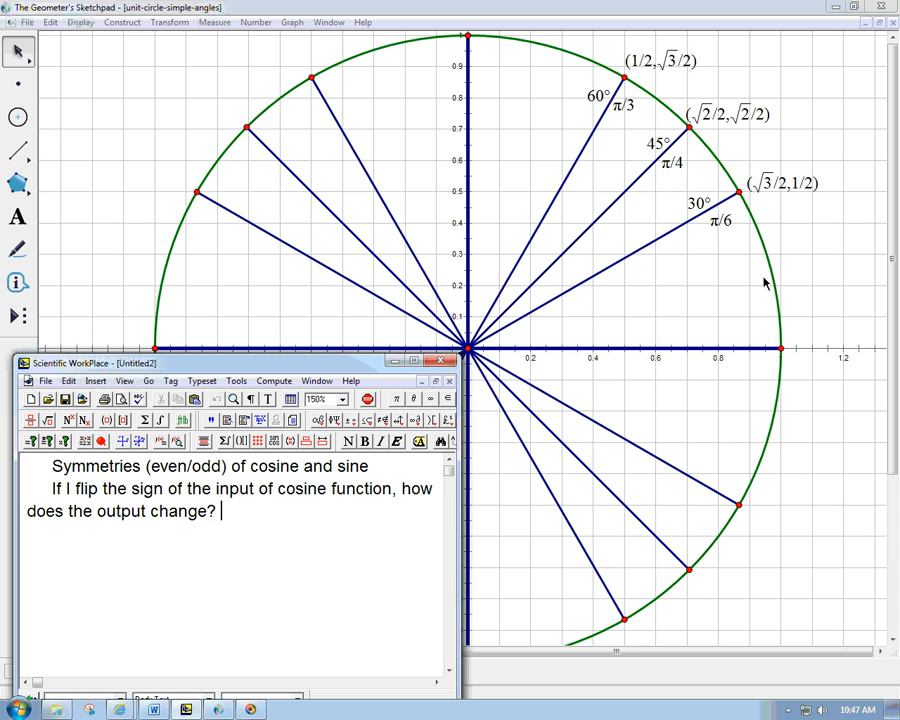
pyautogui.moveTo(254, 525)
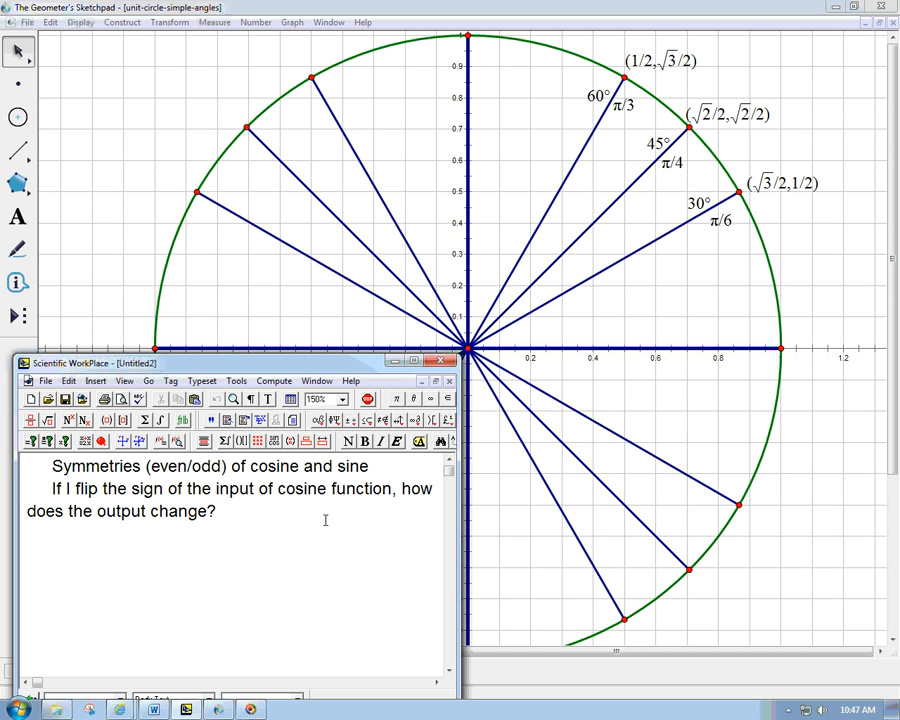
# Step: Enter the display cos(−t) = ??? below the question and reword it to "the cosine function"
pyautogui.click(267, 399)
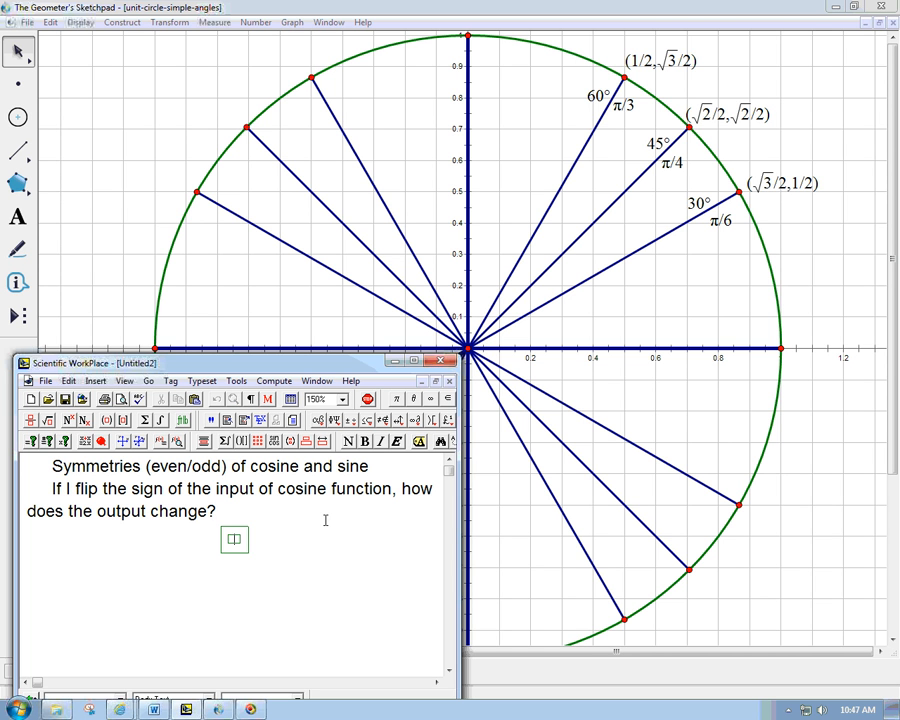
pyautogui.write('cos(')
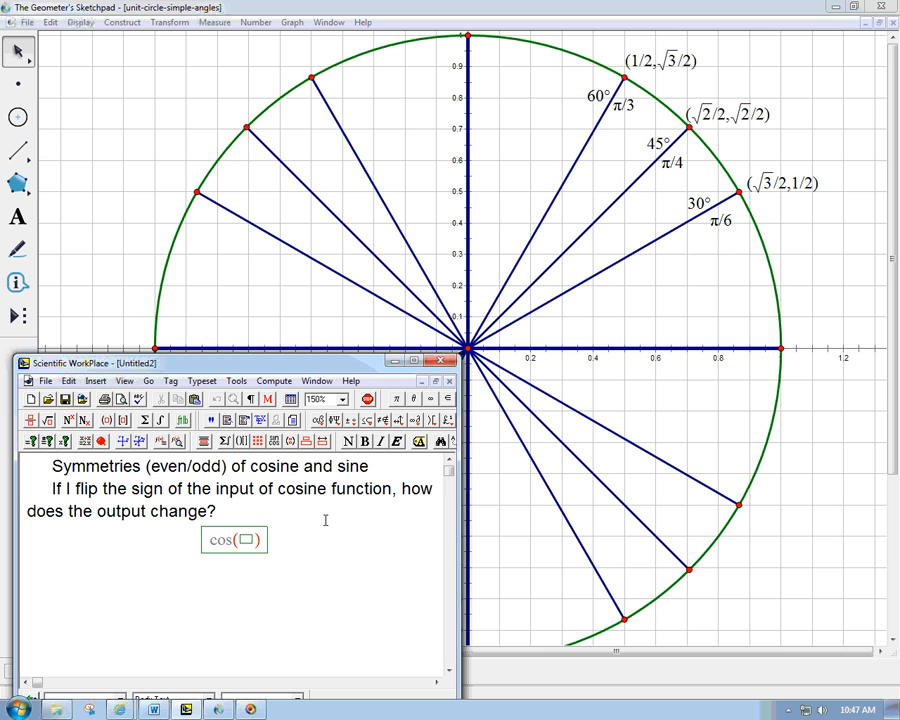
pyautogui.write('-t')
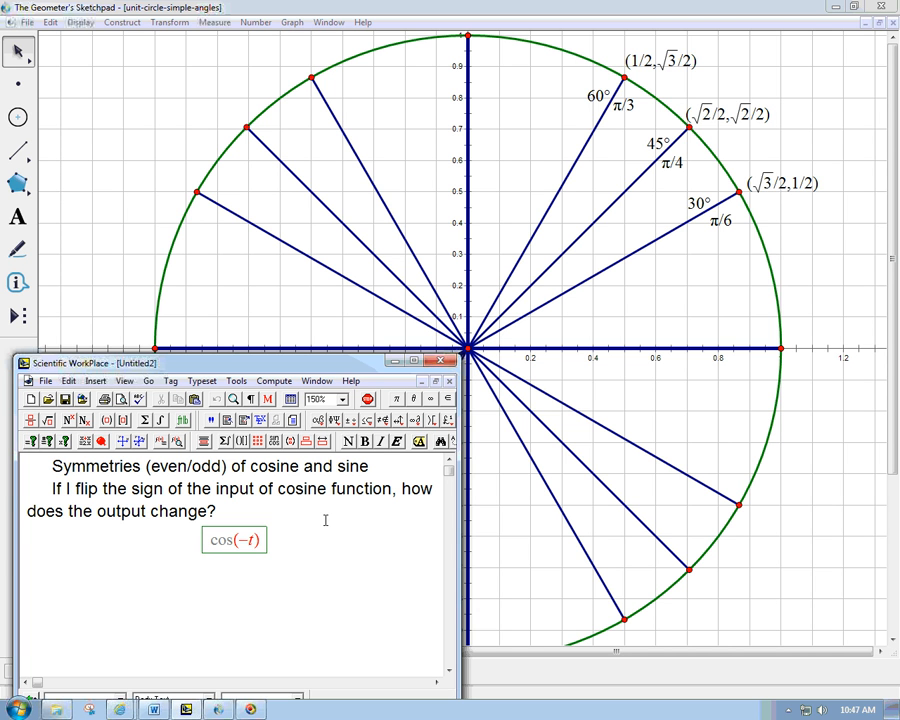
pyautogui.write('=???')
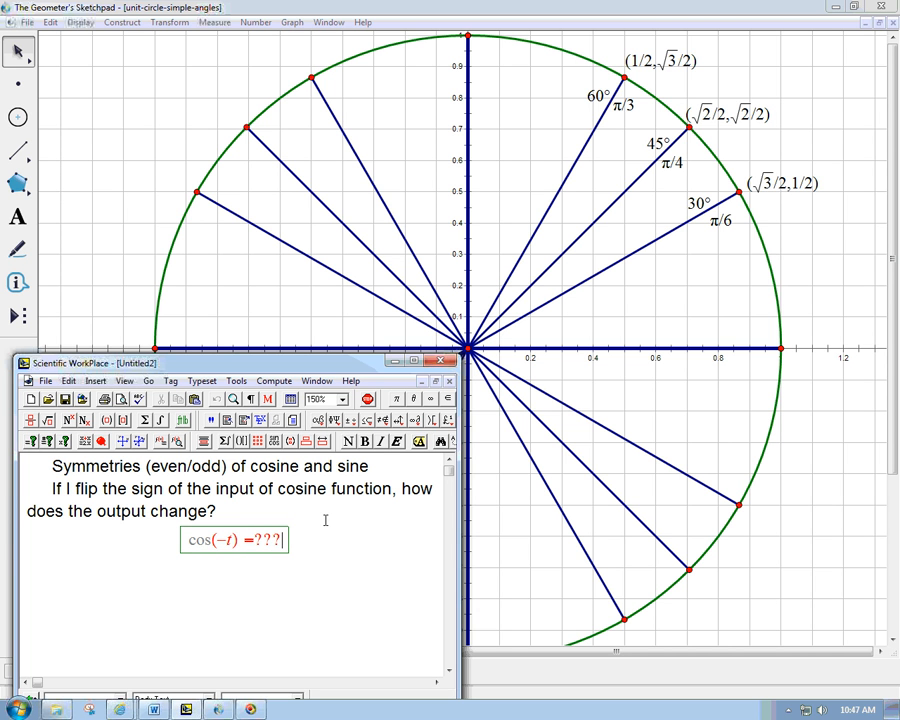
pyautogui.moveTo(712, 250)
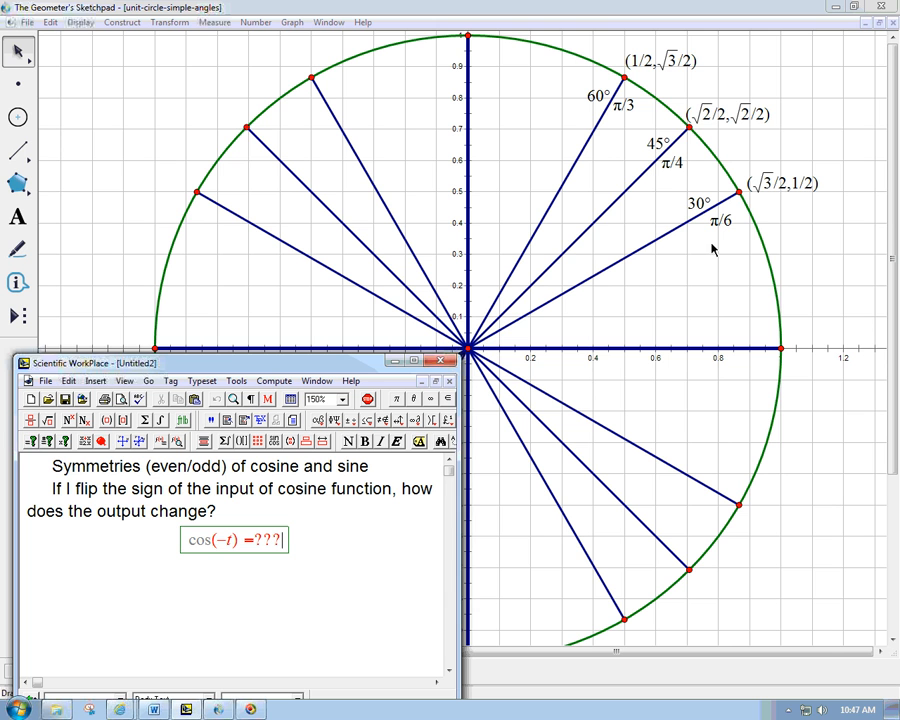
pyautogui.moveTo(55, 495)
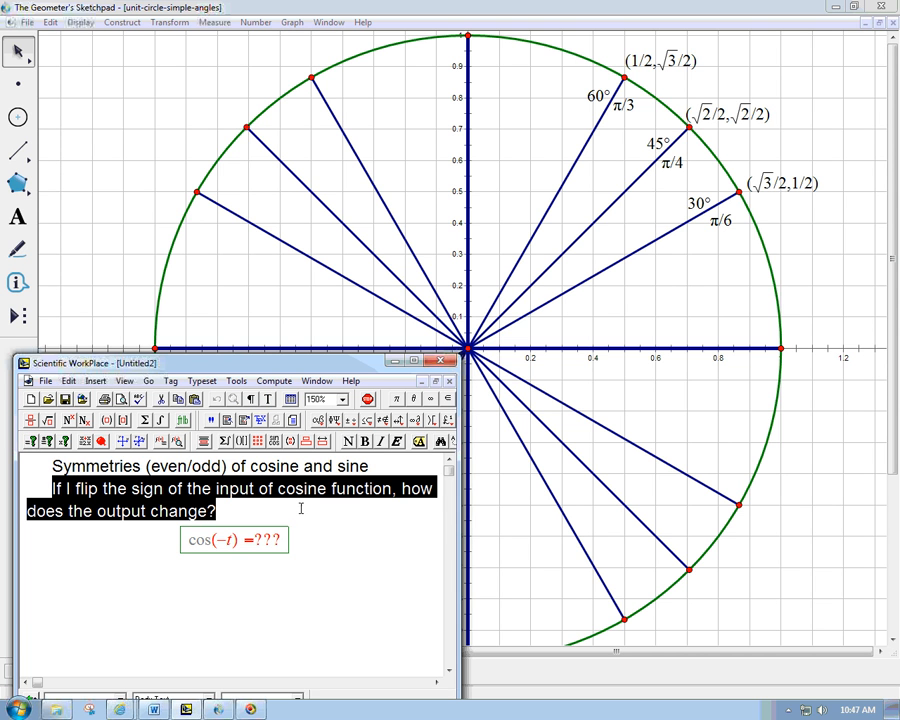
pyautogui.click(300, 508)
pyautogui.write(' the')
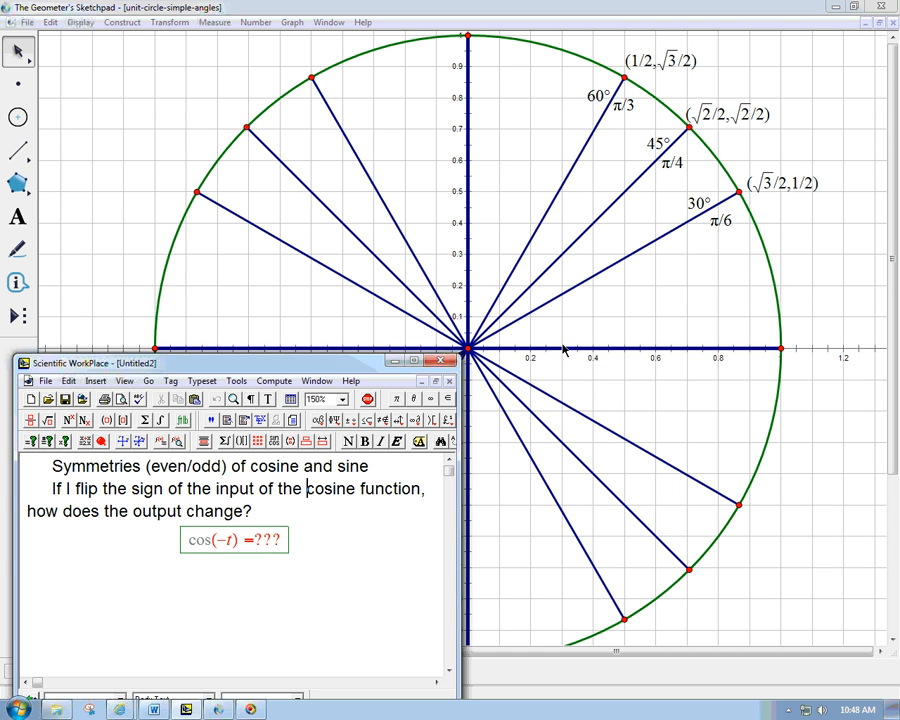
pyautogui.moveTo(313, 548)
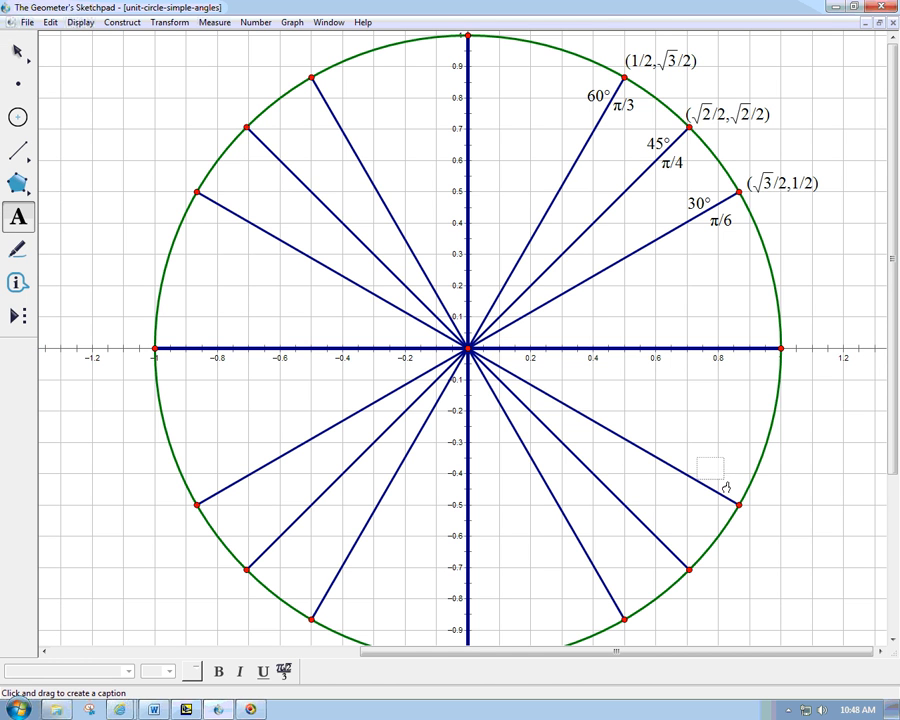
# Step: Caption the lower-right unit-circle point with −π/6 and coordinates (√3/2, −1/2)
pyautogui.click(712, 470)
pyautogui.write('-π/6')
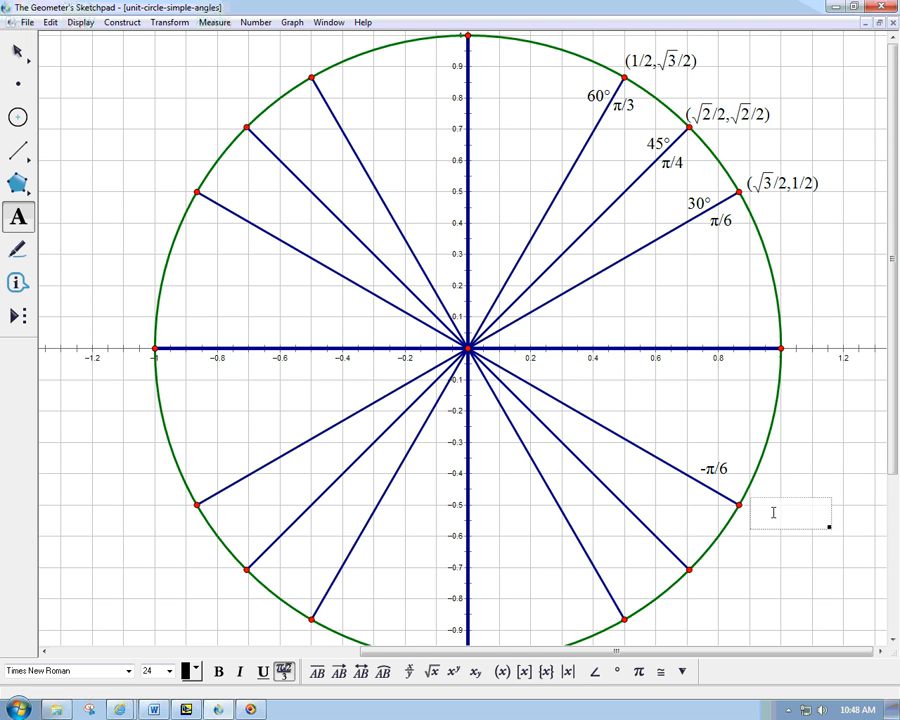
pyautogui.write('(√3')
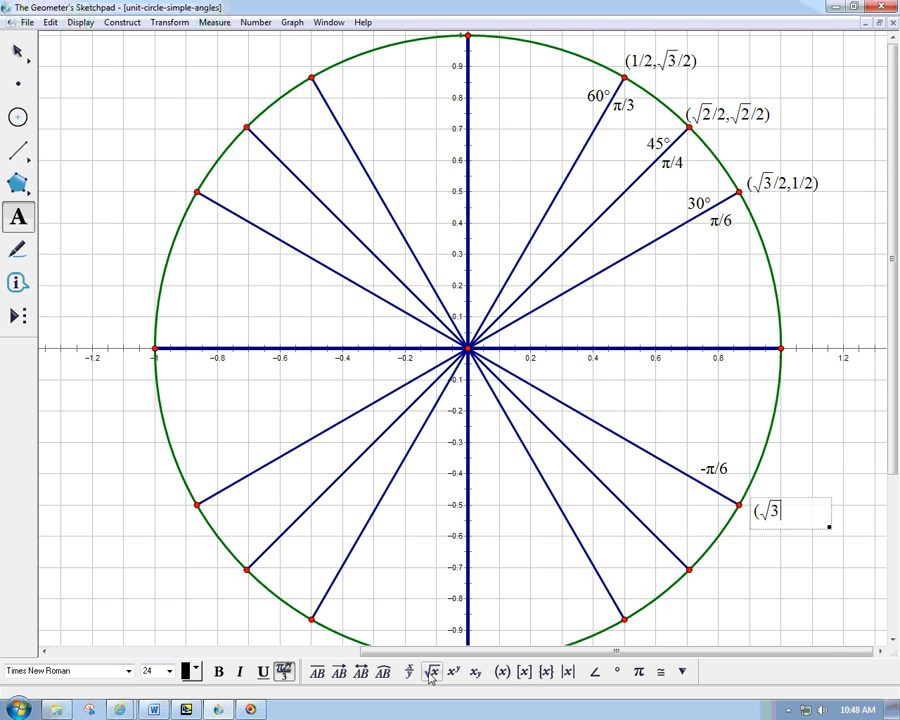
pyautogui.write('/2,')
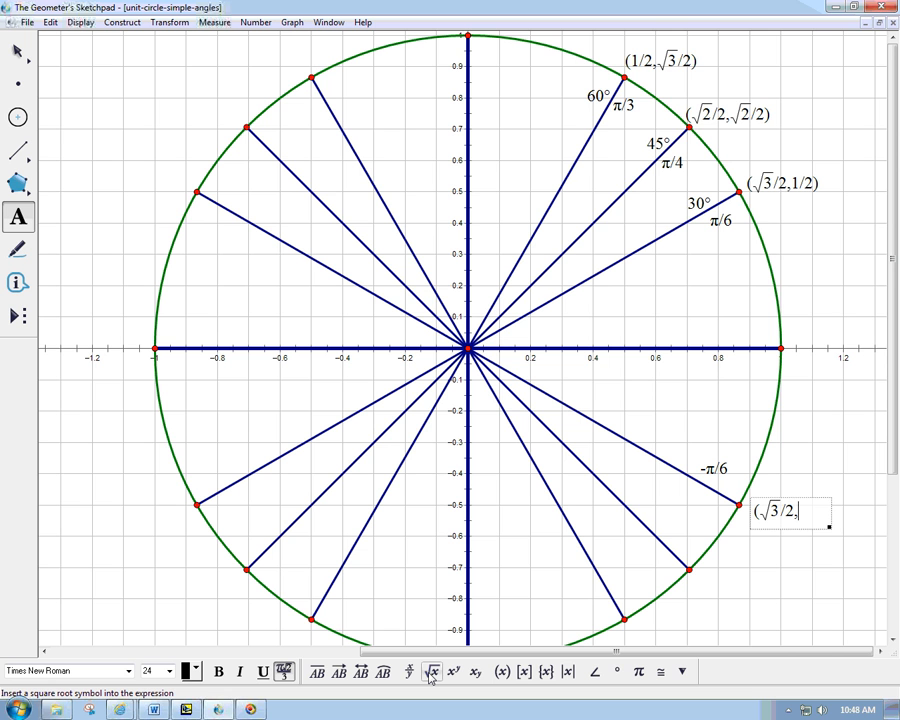
pyautogui.write('-1/2')
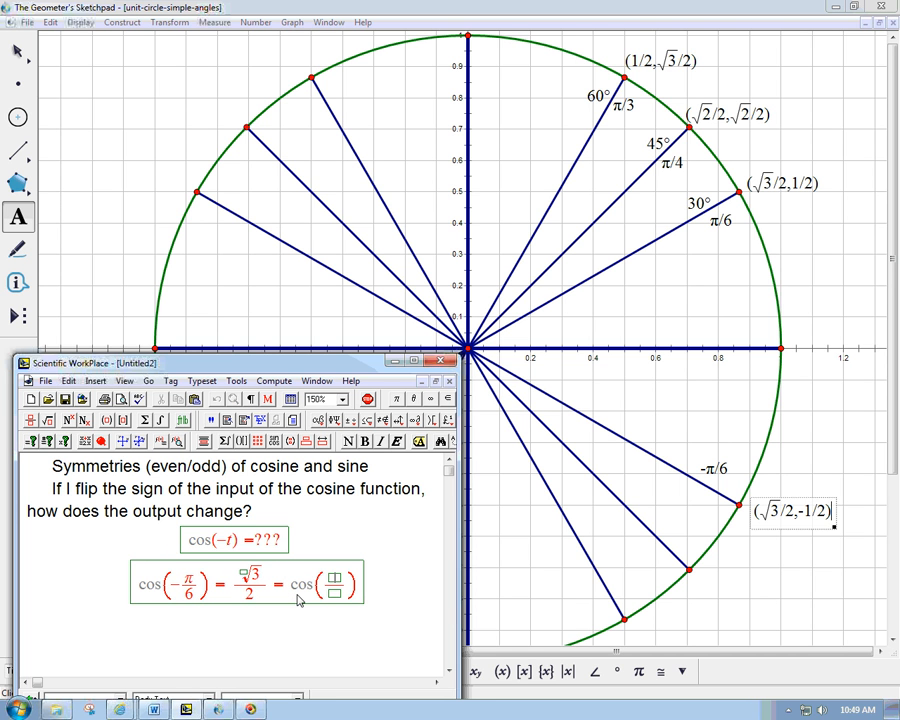
# Step: Complete the example as cos(−π/6) = √3/2 = cos(π/6) and write "Conjecture: cosine is an even function"
pyautogui.write('π/6')
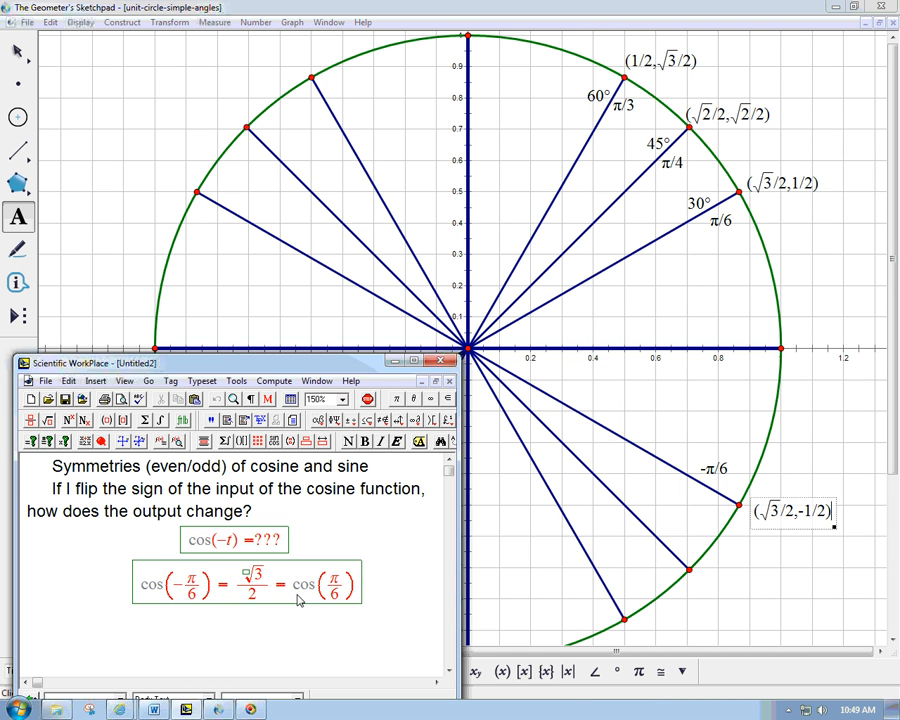
pyautogui.moveTo(745, 298)
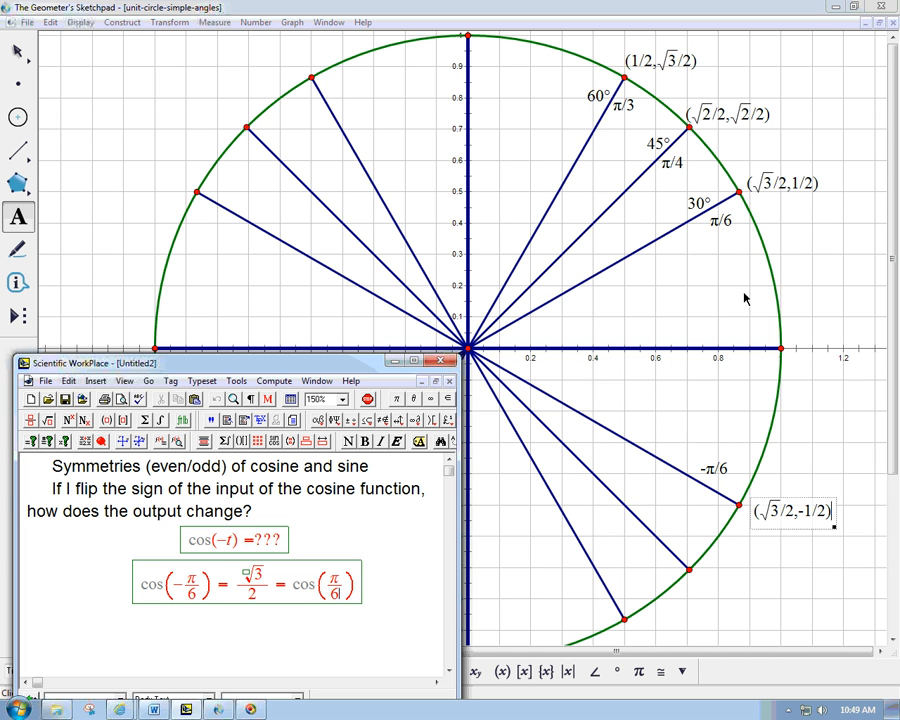
pyautogui.moveTo(730, 388)
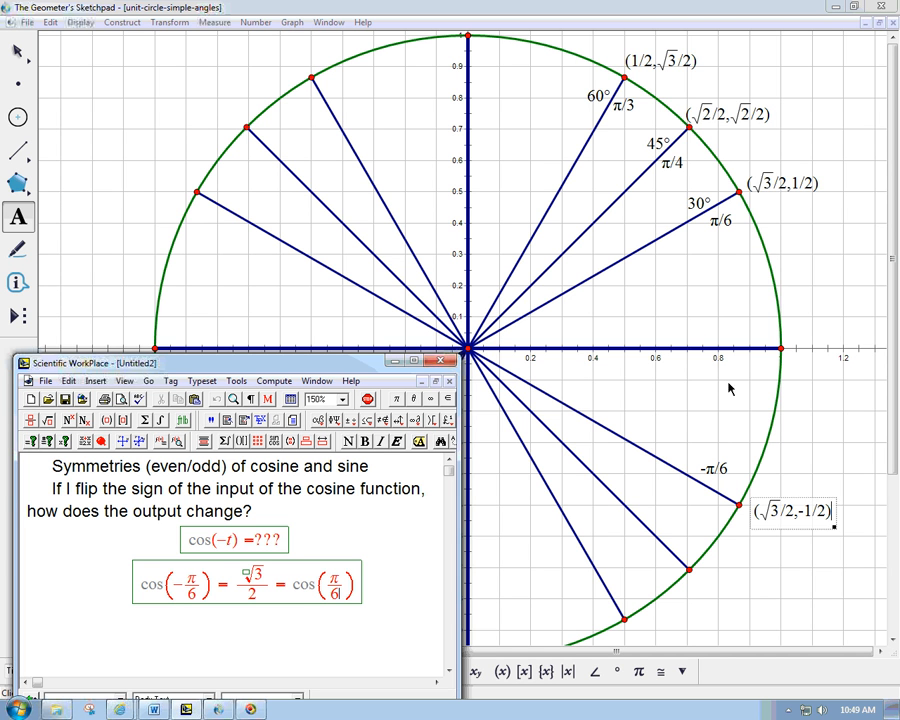
pyautogui.moveTo(742, 165)
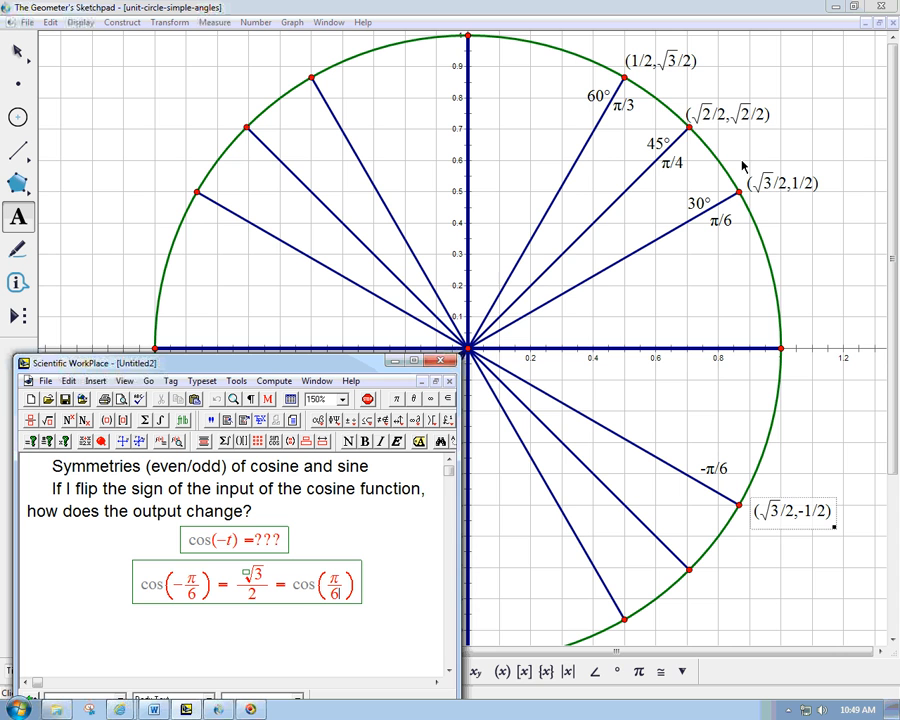
pyautogui.moveTo(760, 211)
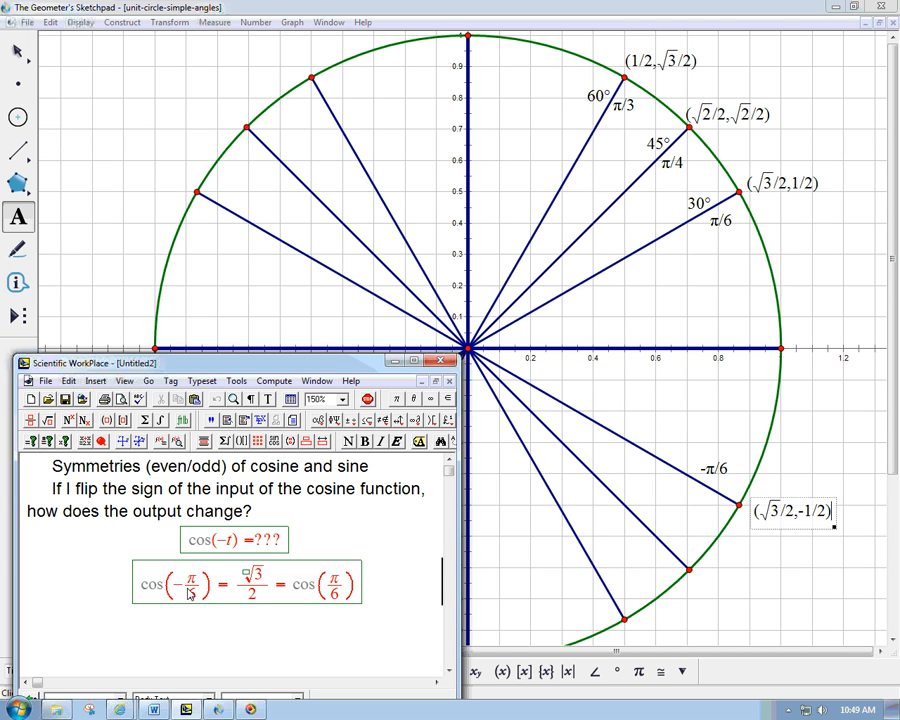
pyautogui.moveTo(266, 590)
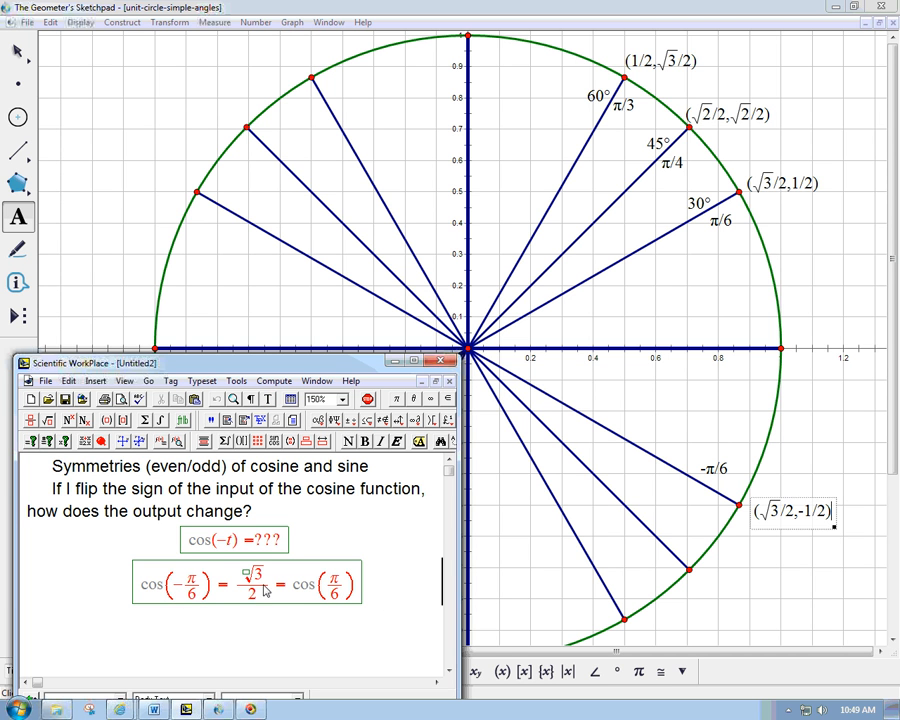
pyautogui.write('c')
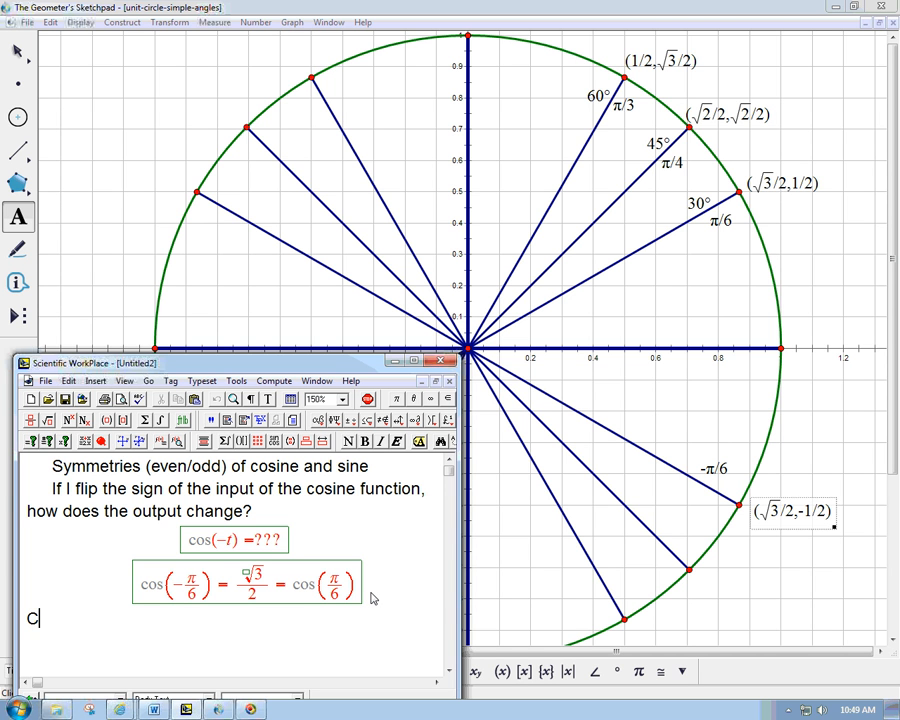
pyautogui.write('onjecture: ev')
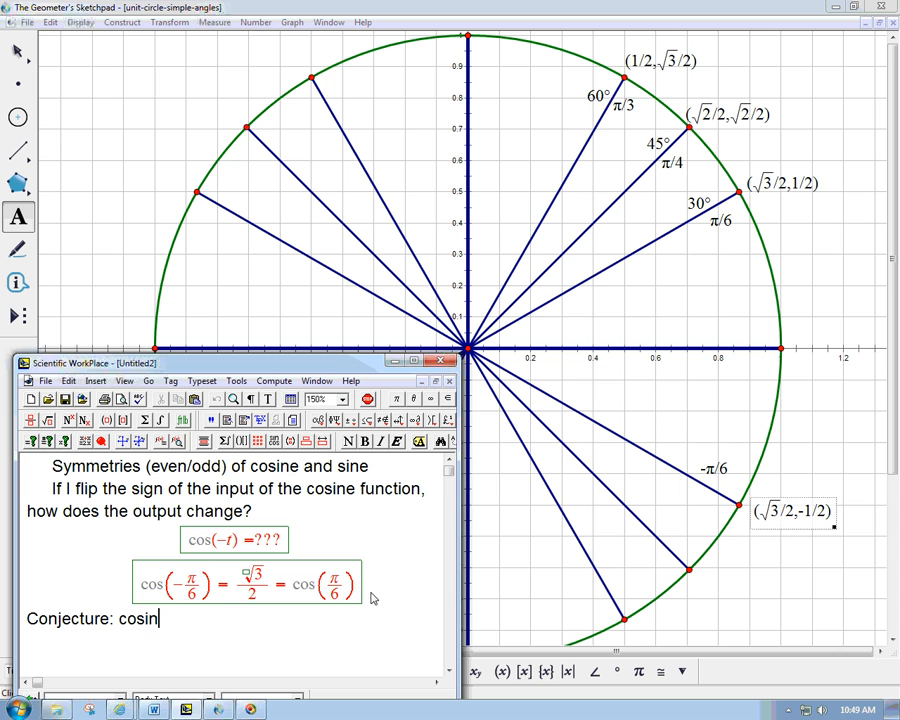
pyautogui.write('e is an even fun')
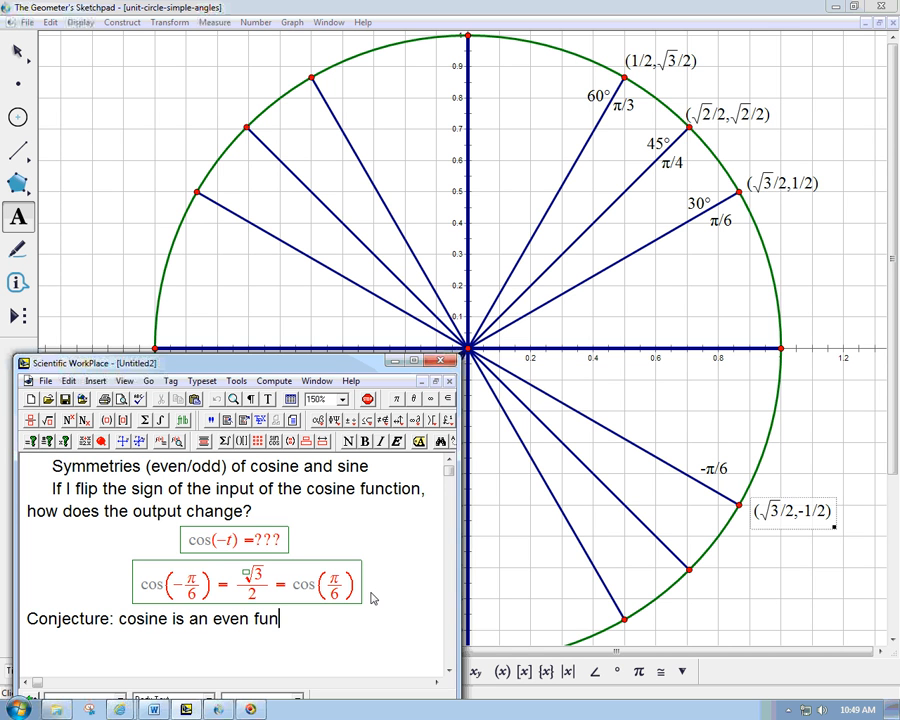
pyautogui.write('ction')
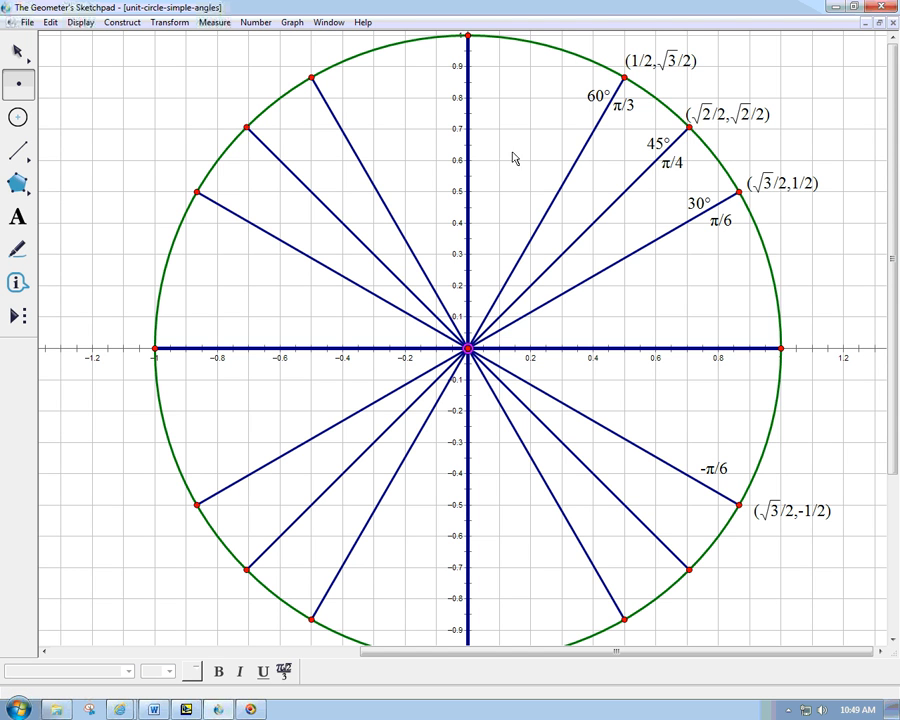
pyautogui.moveTo(535, 78)
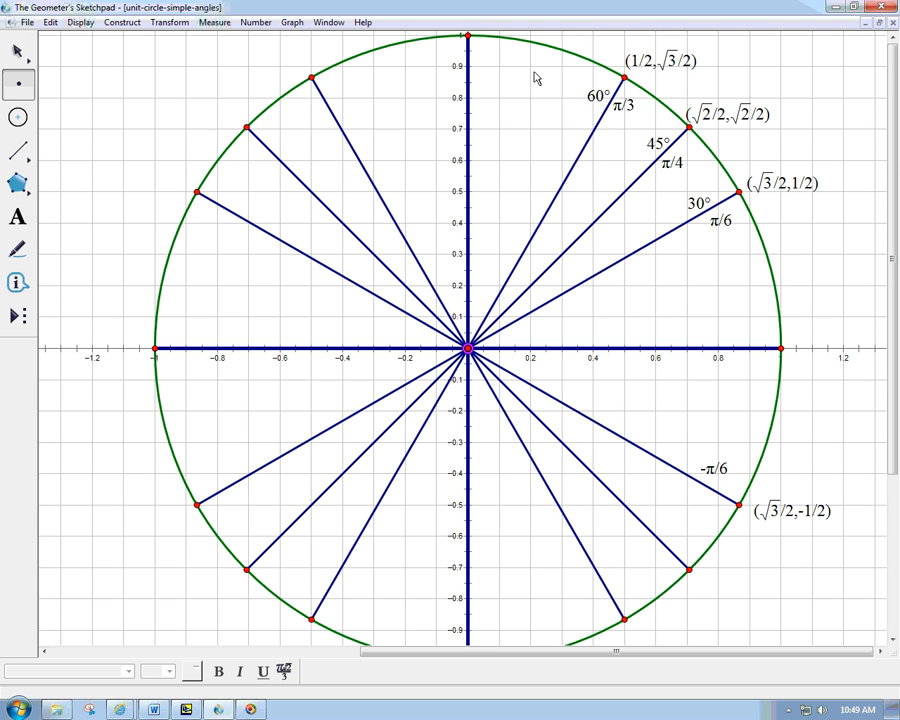
# Step: Add circle points at angles t and −t with radii, labelling the upper one (cos t, sin t)
pyautogui.click(18, 152)
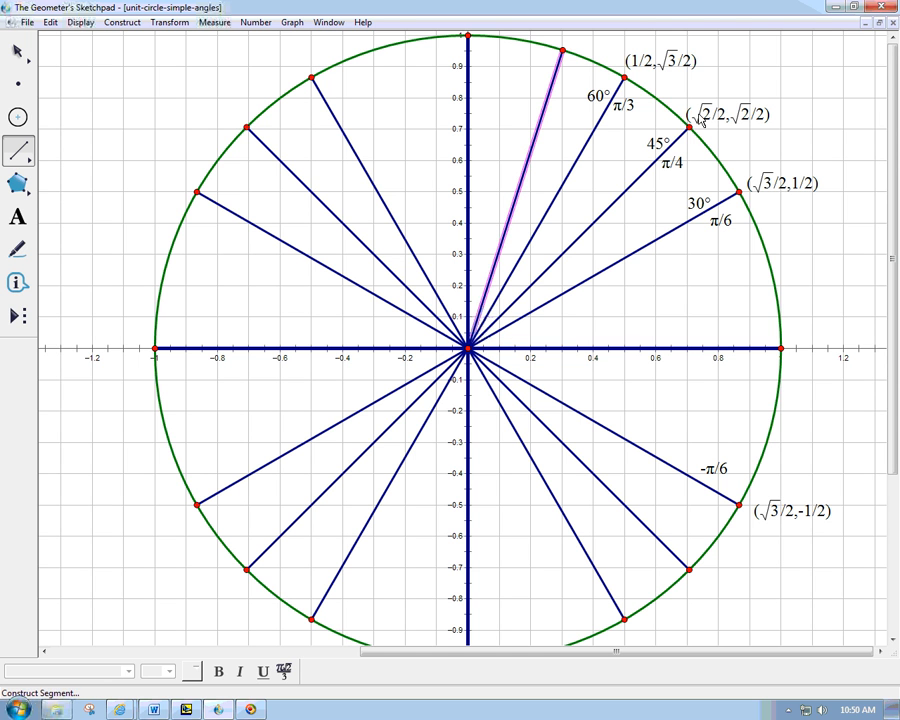
pyautogui.moveTo(555, 322)
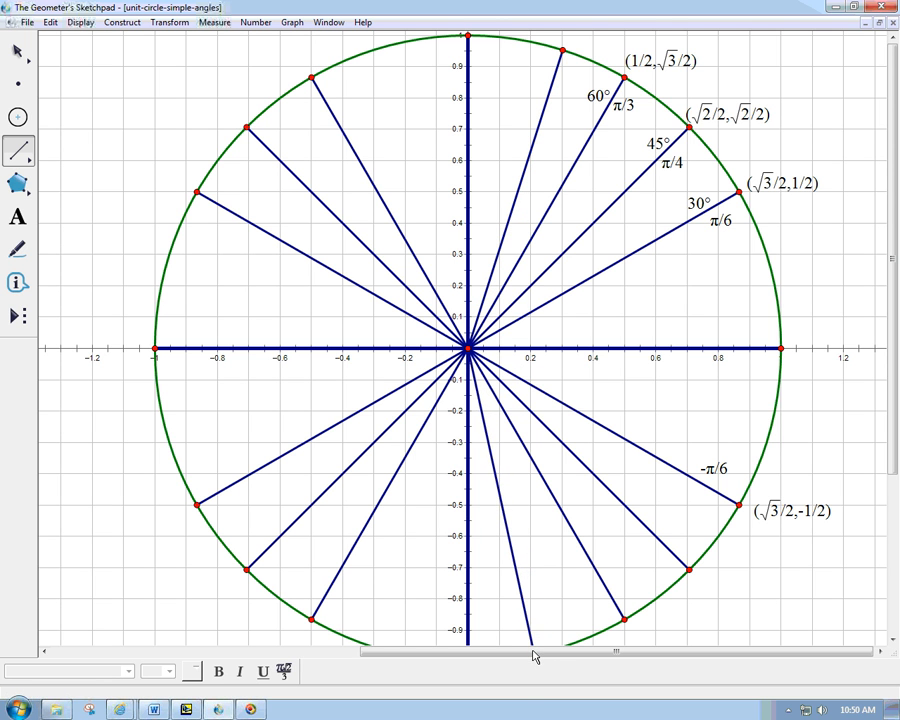
pyautogui.click(534, 648)
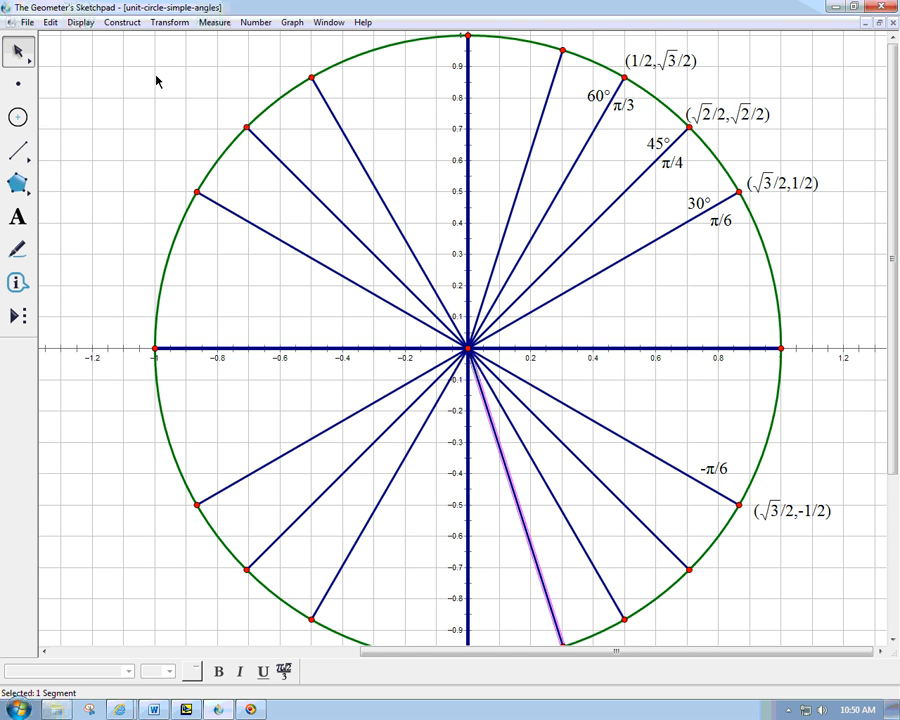
pyautogui.click(17, 217)
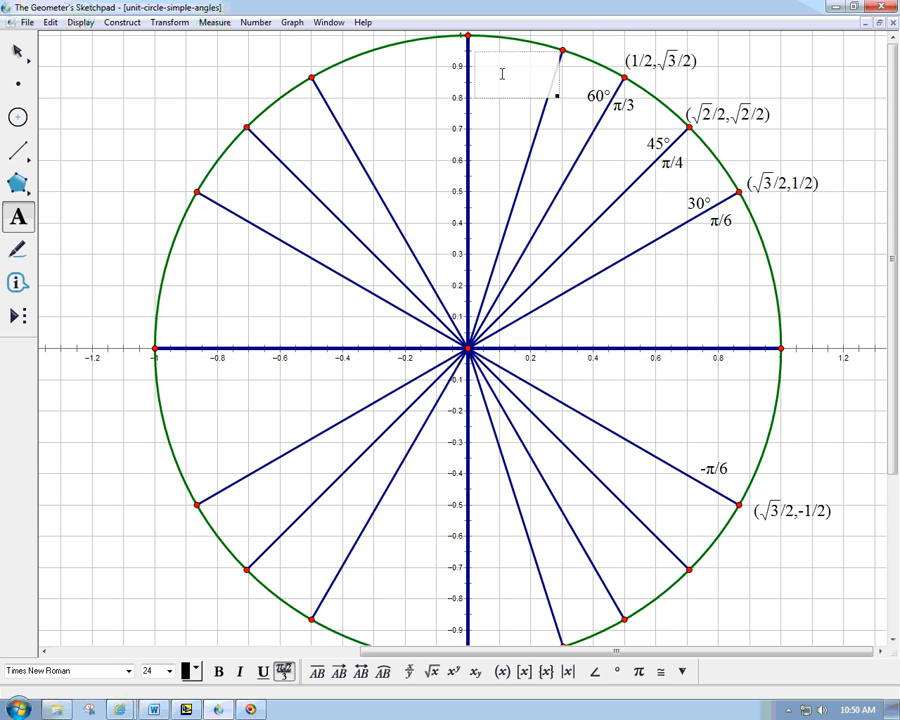
pyautogui.write('cost')
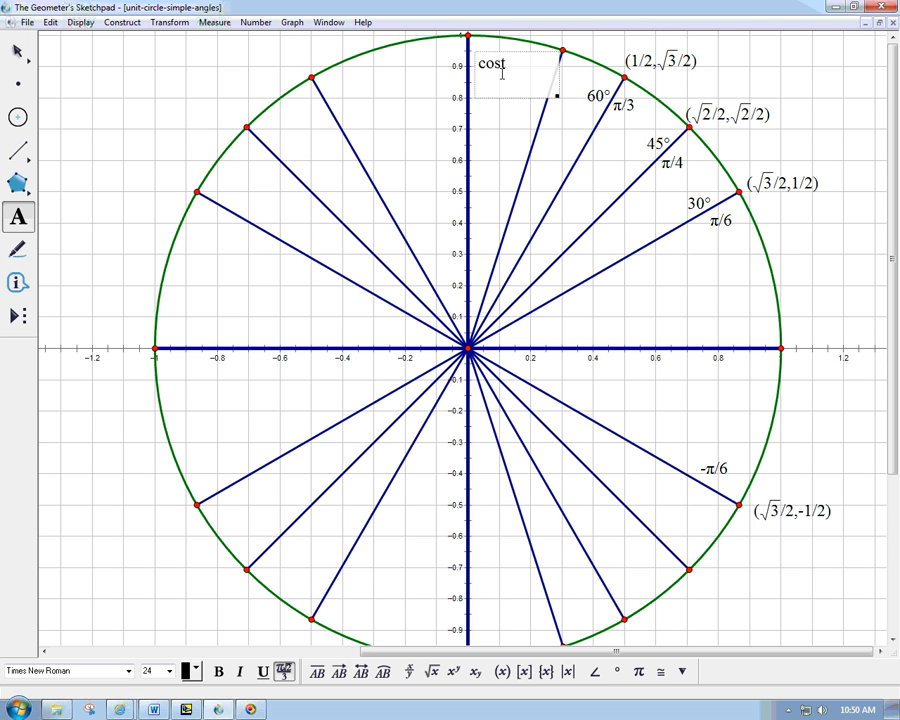
pyautogui.write(', sin')
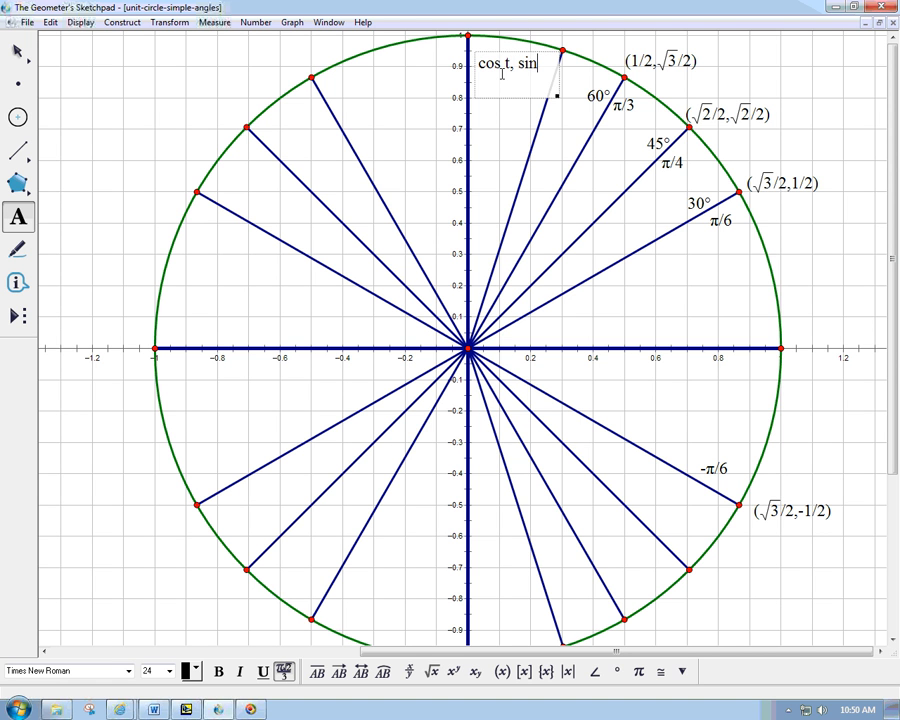
pyautogui.write('t)')
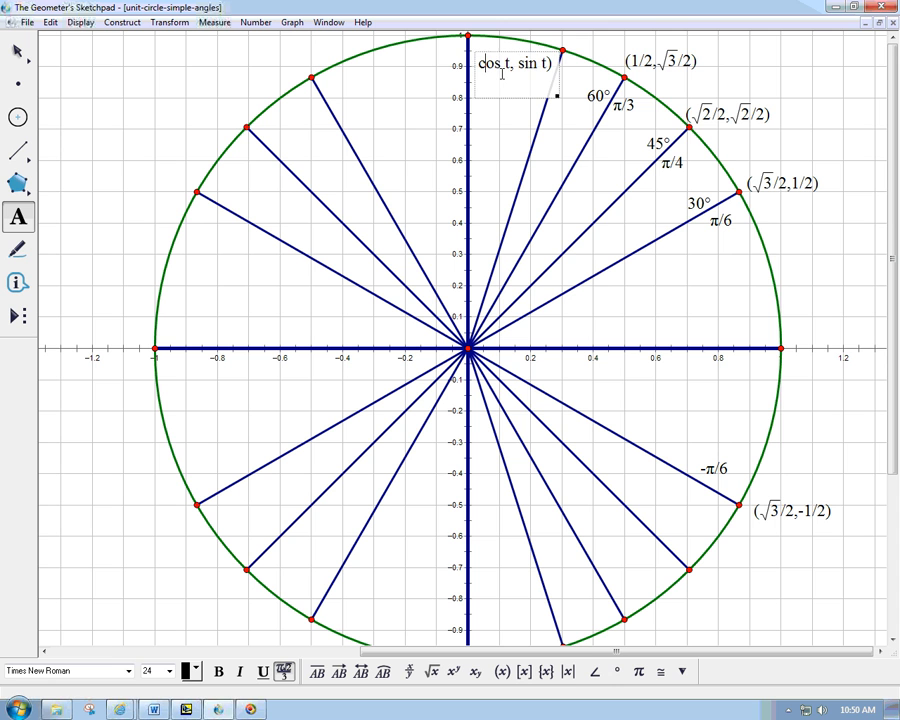
# Step: Label the reflected fourth-quadrant point (cos(−t), sin(−t))
pyautogui.write('(')
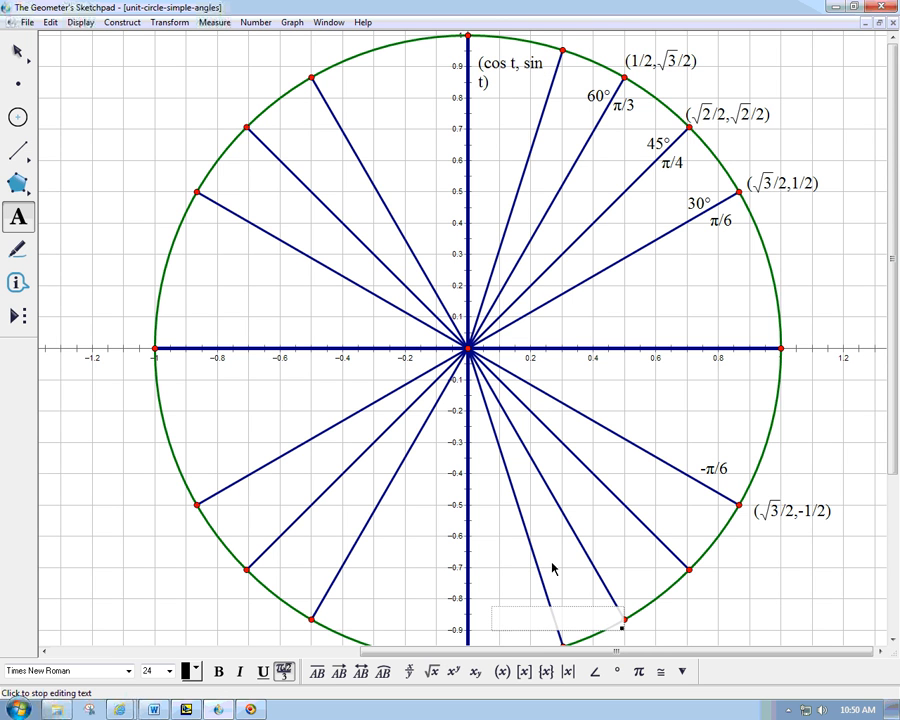
pyautogui.write('(cos(-')
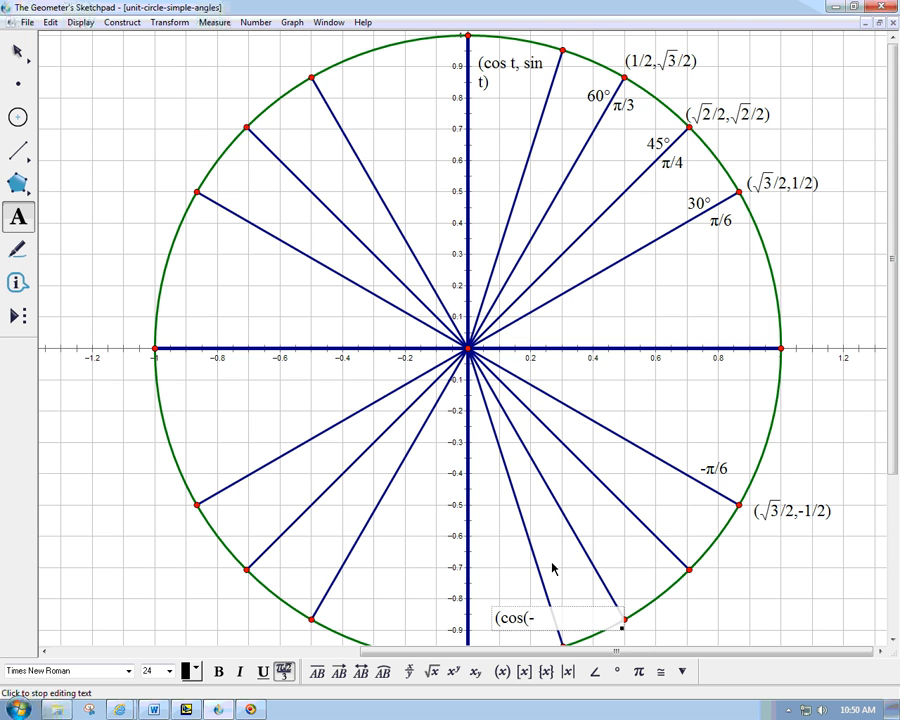
pyautogui.write('-t),sin(')
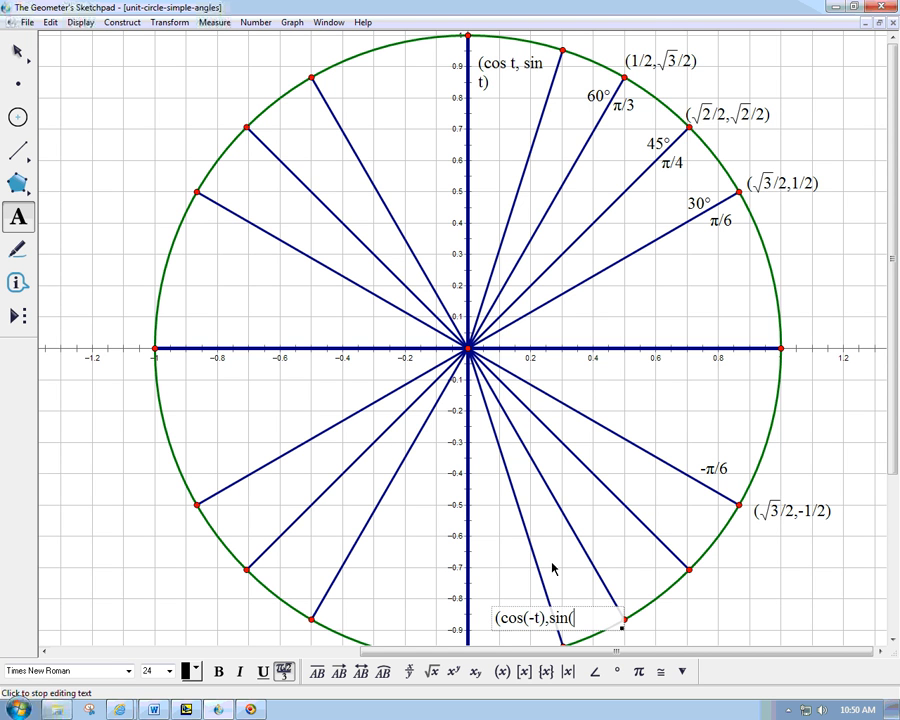
pyautogui.write('-t))')
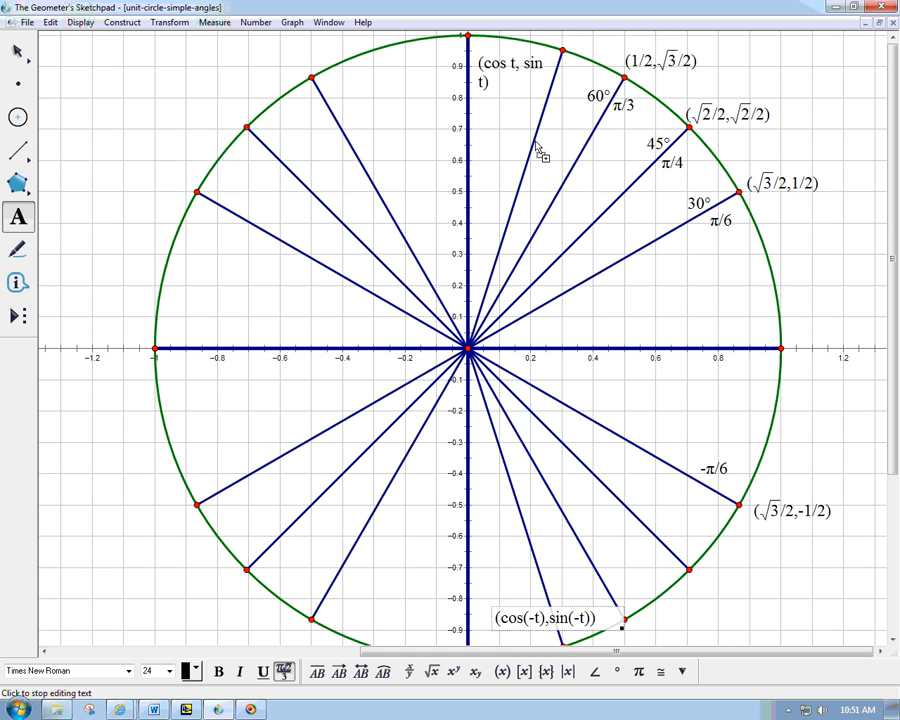
pyautogui.moveTo(548, 37)
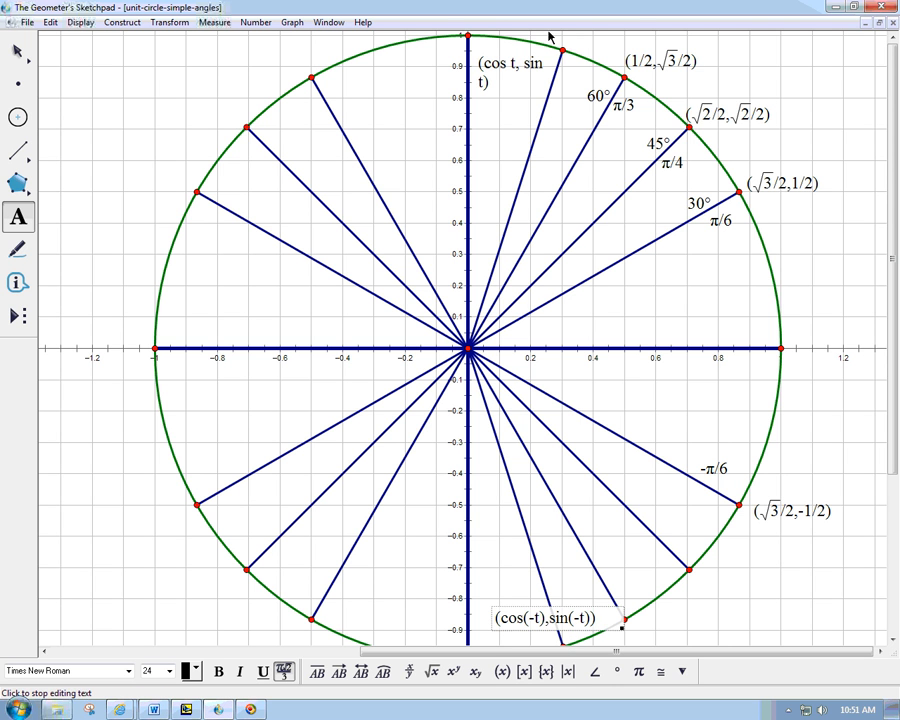
pyautogui.moveTo(650, 518)
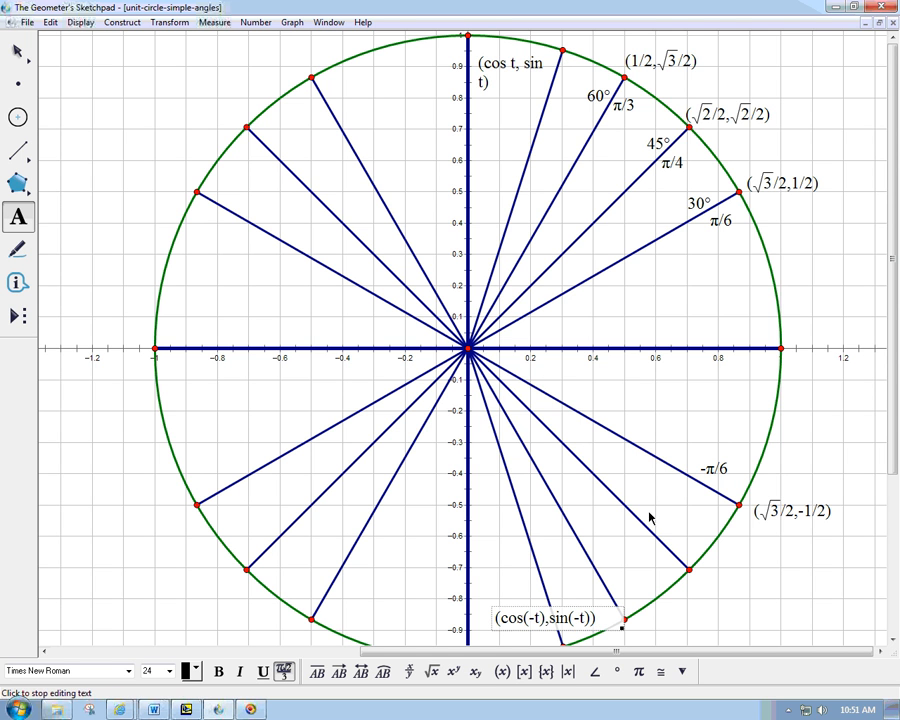
pyautogui.moveTo(510, 70)
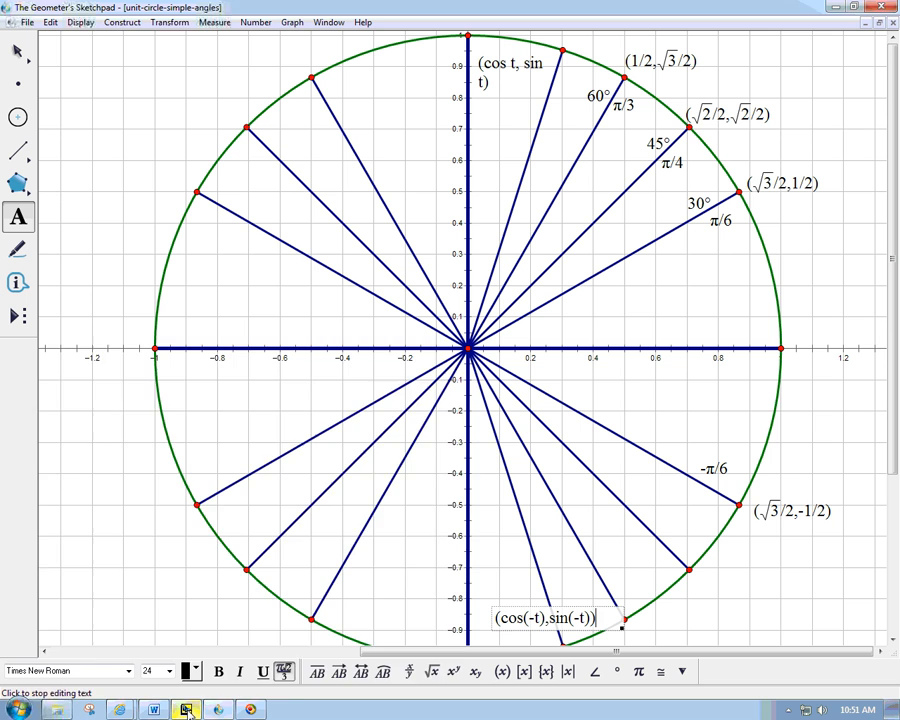
# Step: Write that flipping t to −t leaves the x-coordinate unchanged and complete the display as cos(−t) = cos t
pyautogui.click(185, 710)
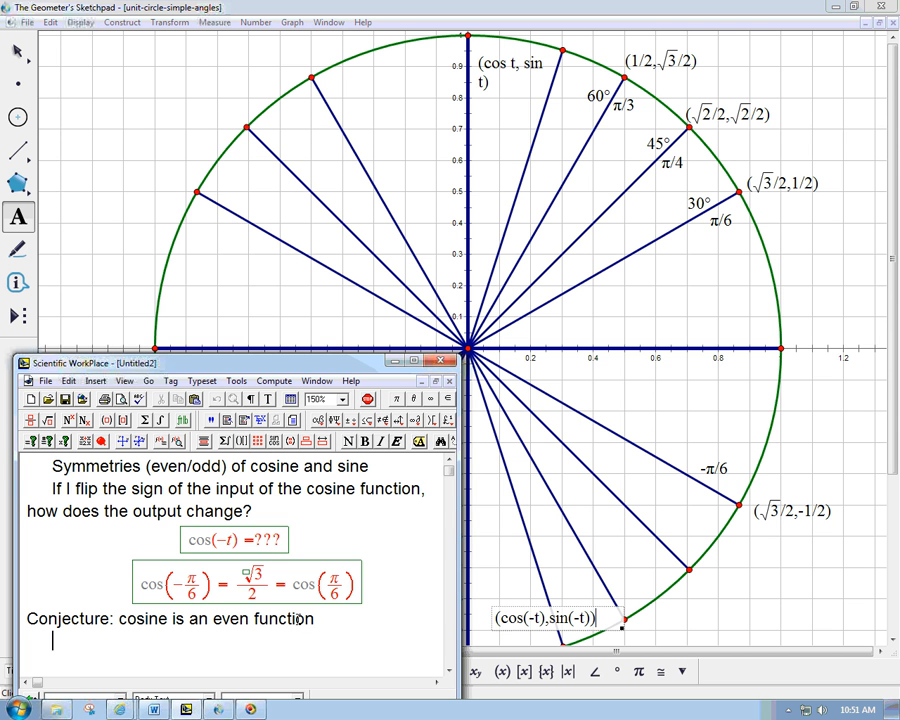
pyautogui.write('Looks l')
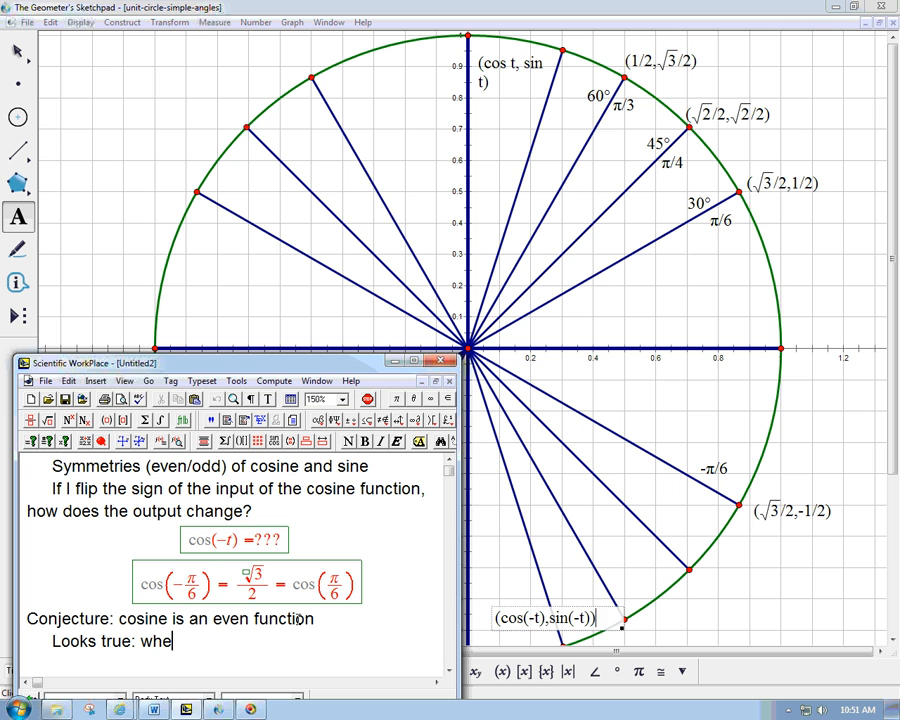
pyautogui.write('hange')
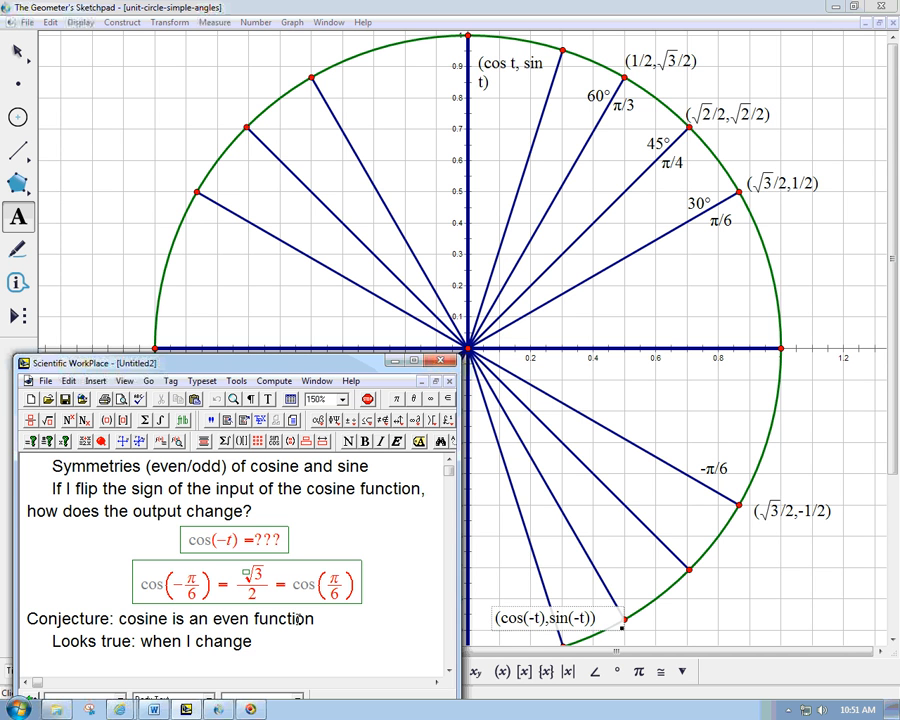
pyautogui.write('t to -t')
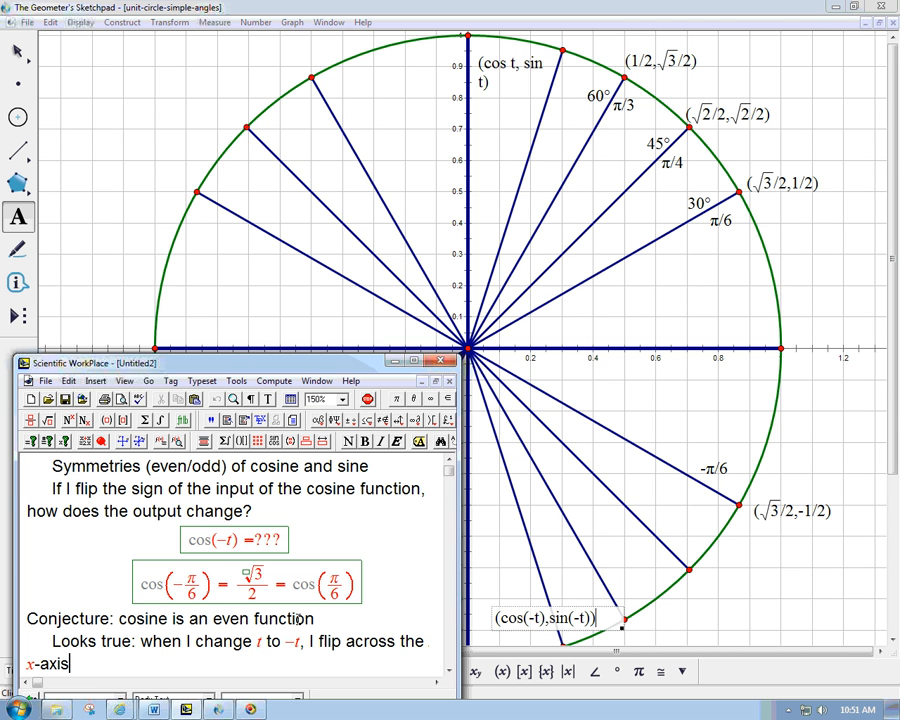
pyautogui.write(', so I d')
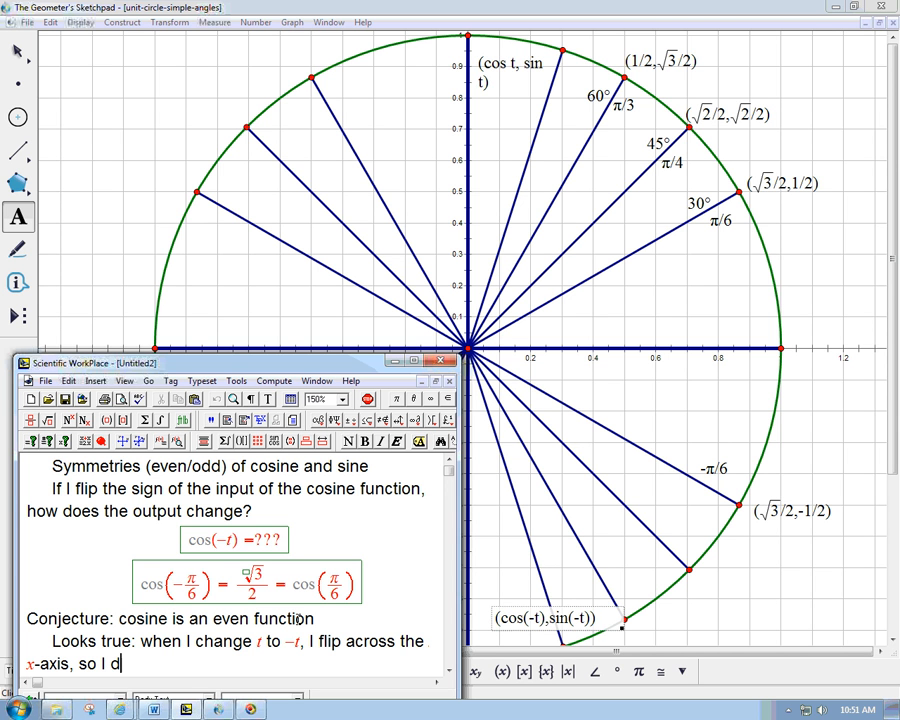
pyautogui.write("on't change x")
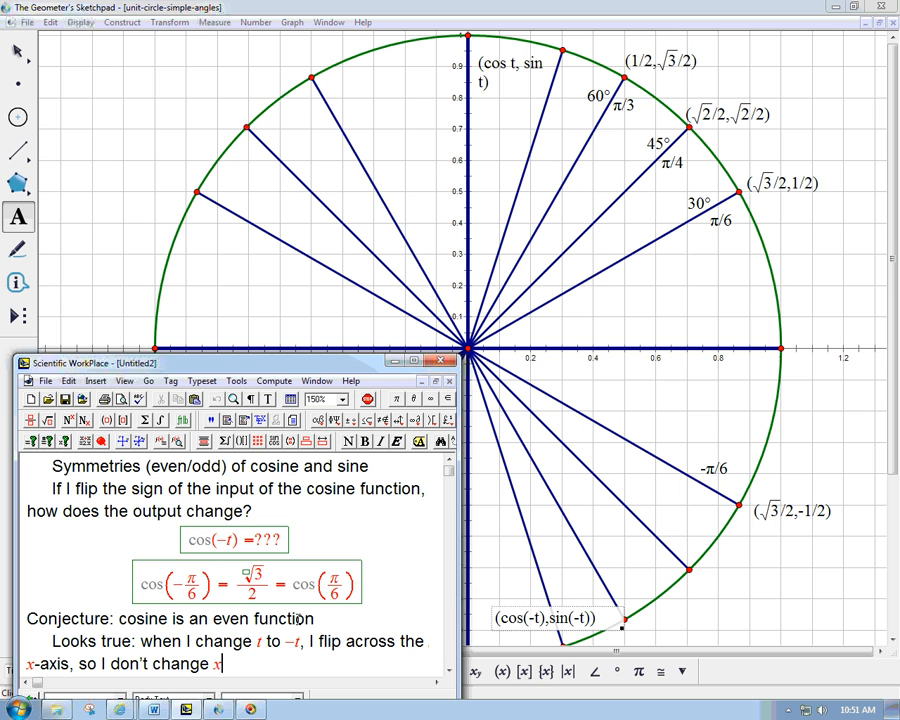
pyautogui.write('-coordinate,')
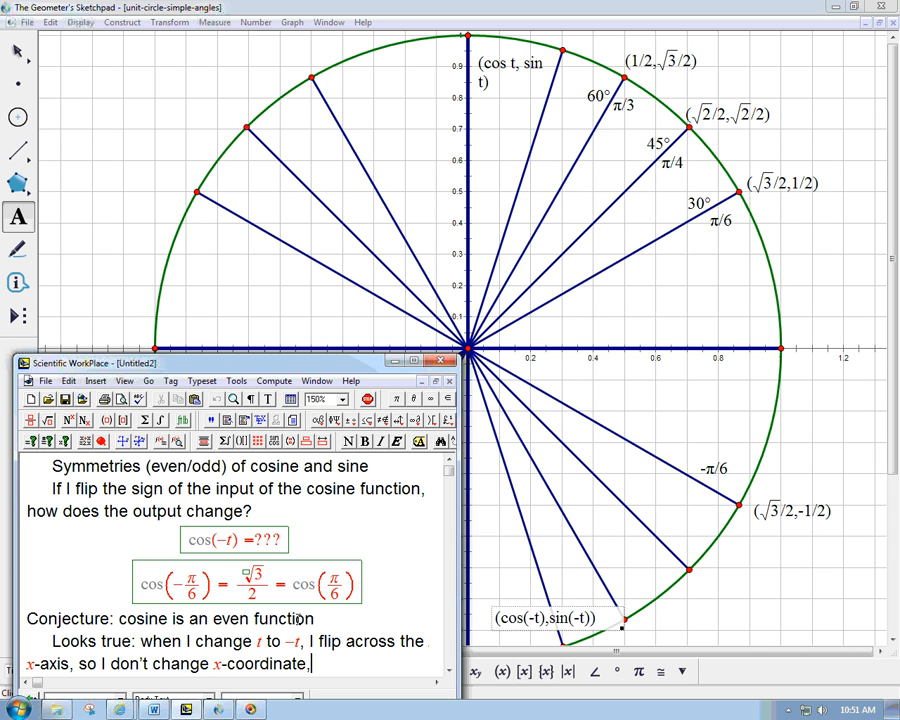
pyautogui.write("so I don't")
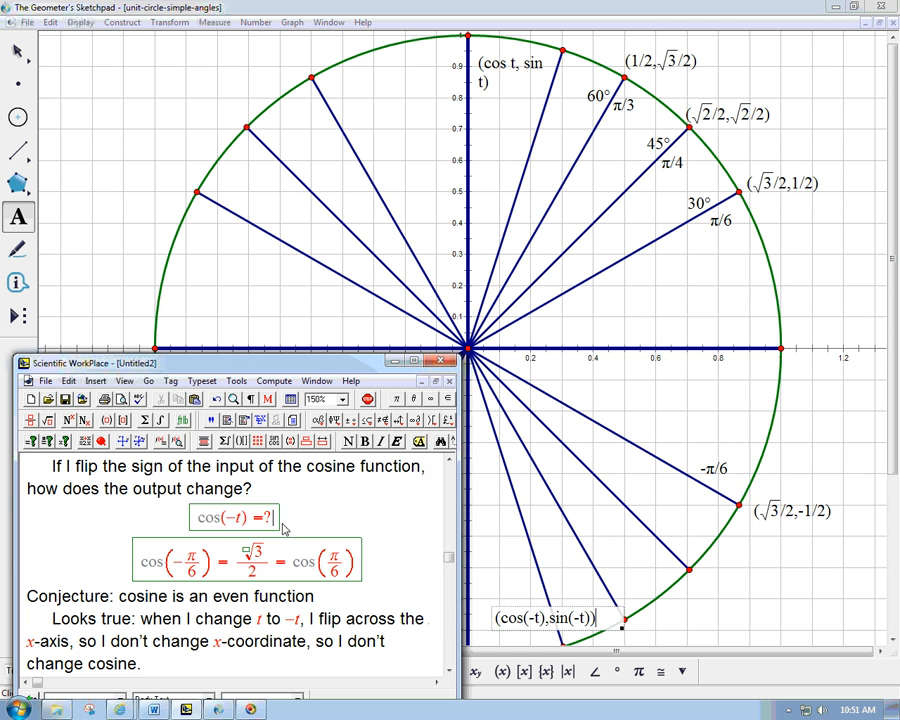
pyautogui.write('cos t')
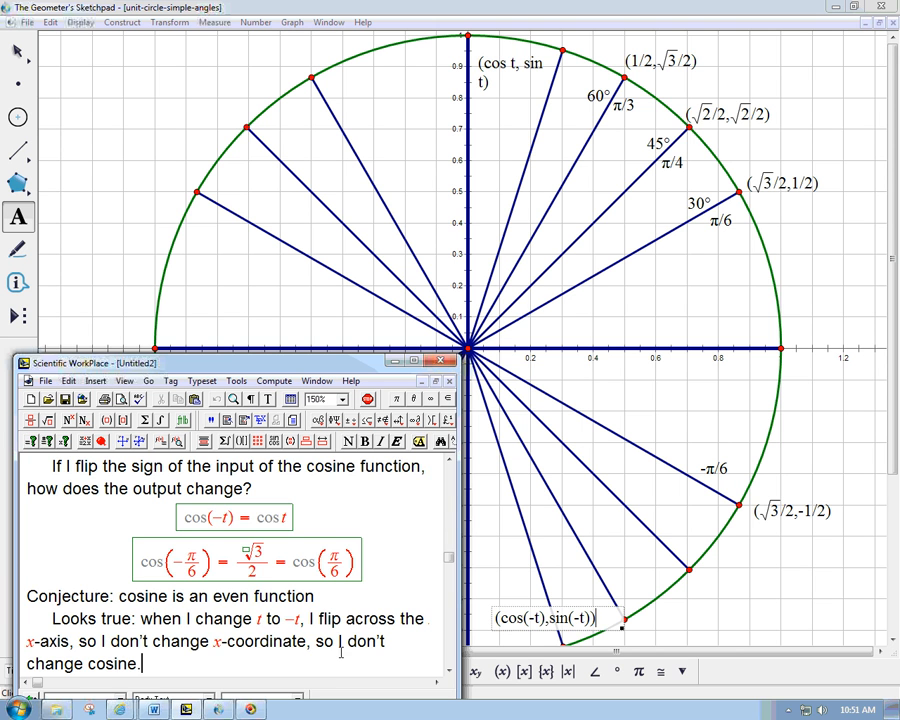
# Step: Begin a new paragraph reading "Sine?" below the cosine explanation
pyautogui.write('Sine?')
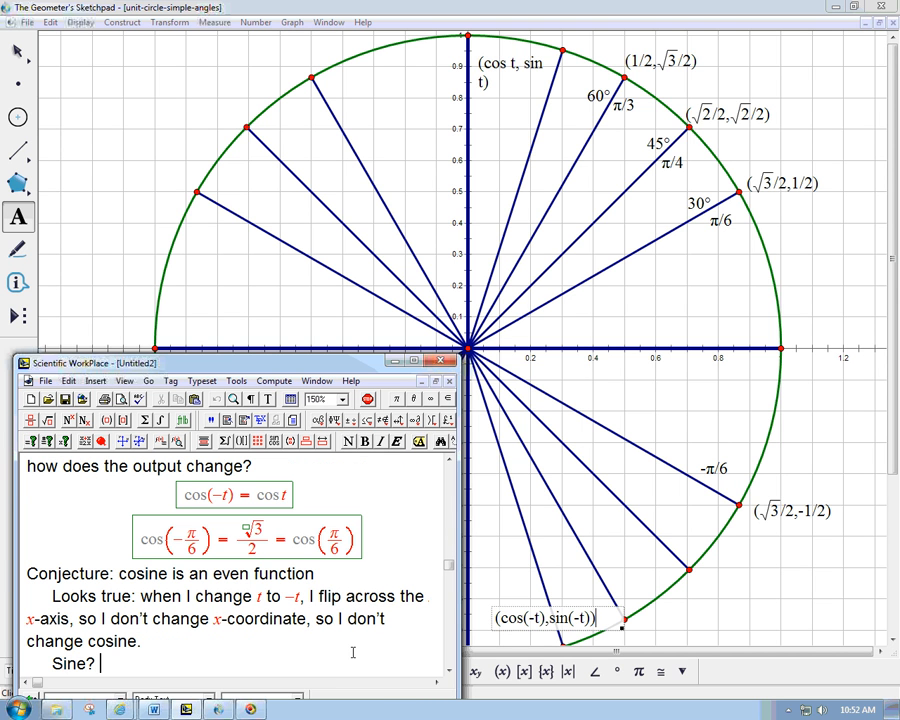
pyautogui.moveTo(750, 192)
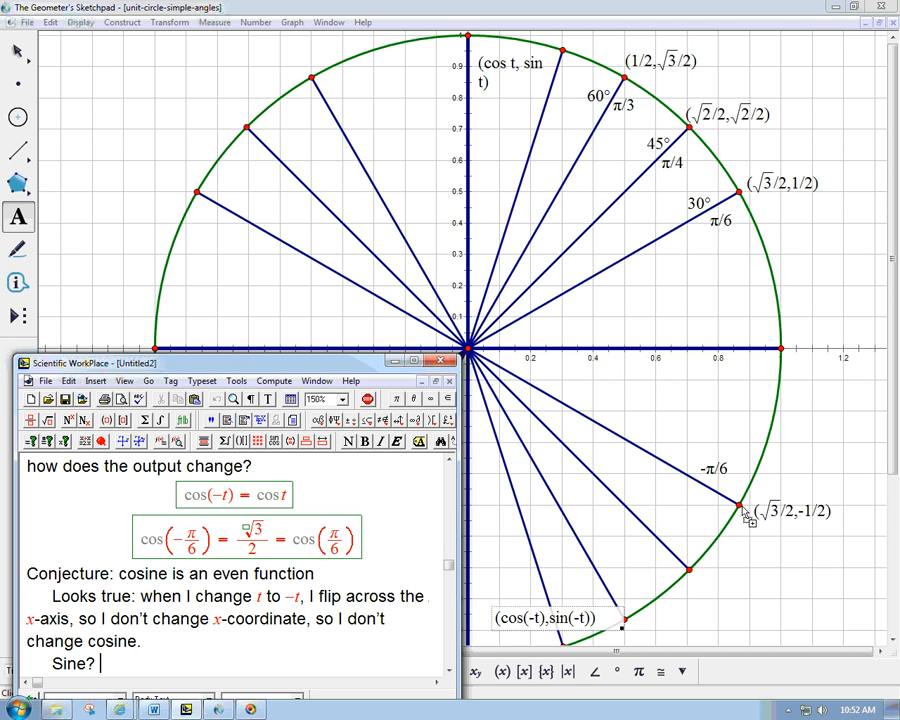
pyautogui.moveTo(815, 520)
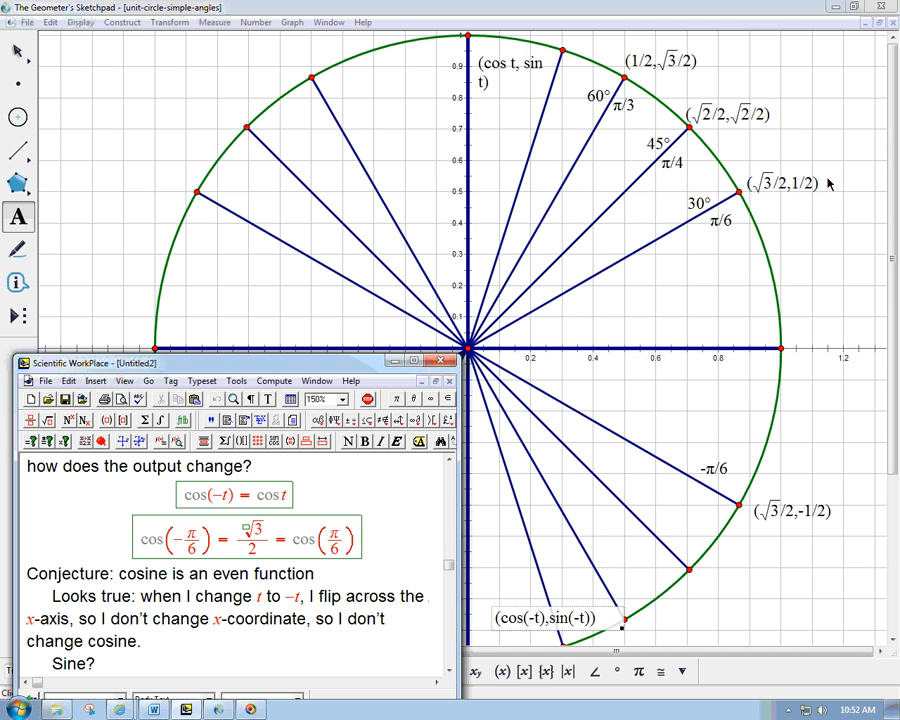
pyautogui.moveTo(535, 97)
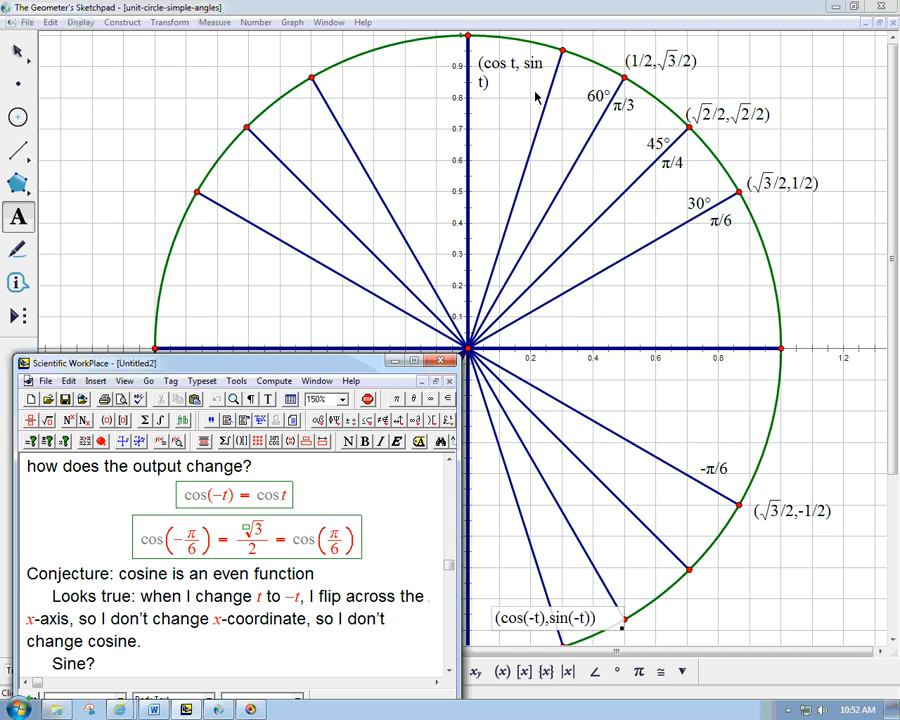
pyautogui.moveTo(563, 52)
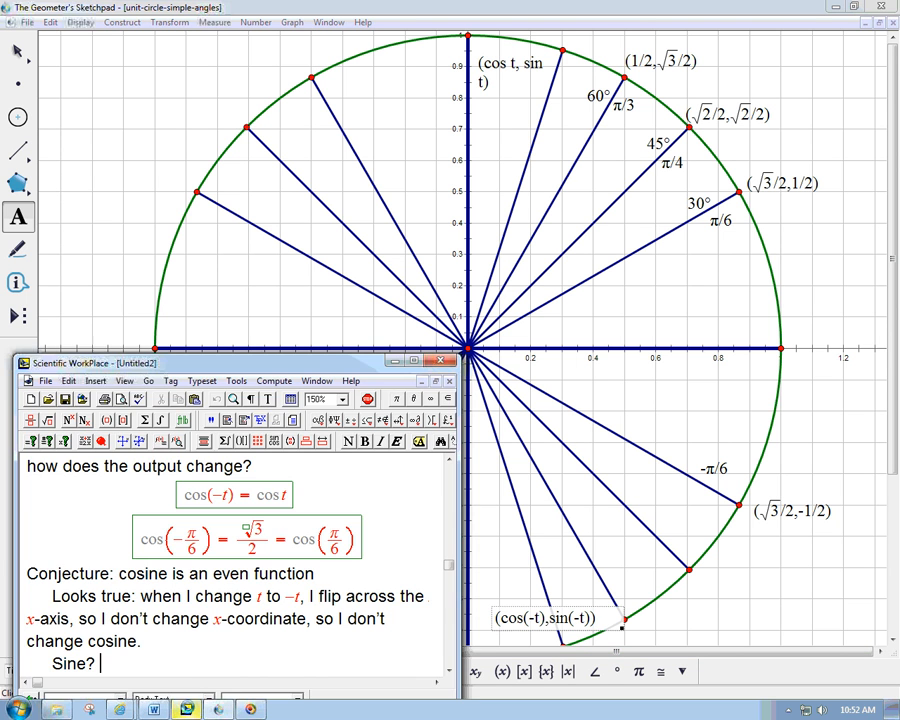
# Step: Write that flipping the angle (clockwise instead) does flip the sign of sine
pyautogui.write('When I')
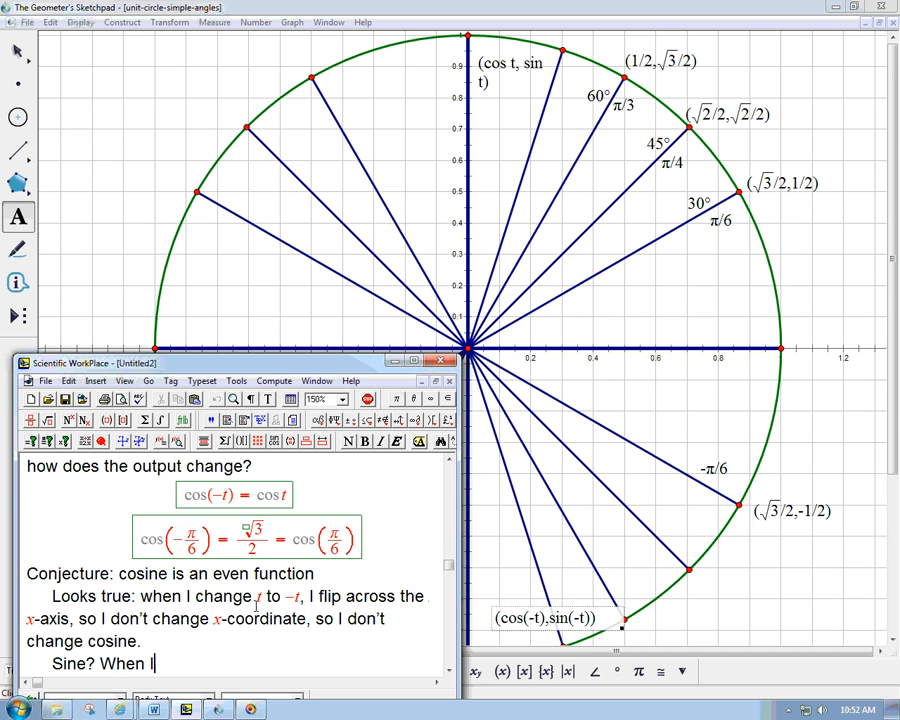
pyautogui.write('flip the angle')
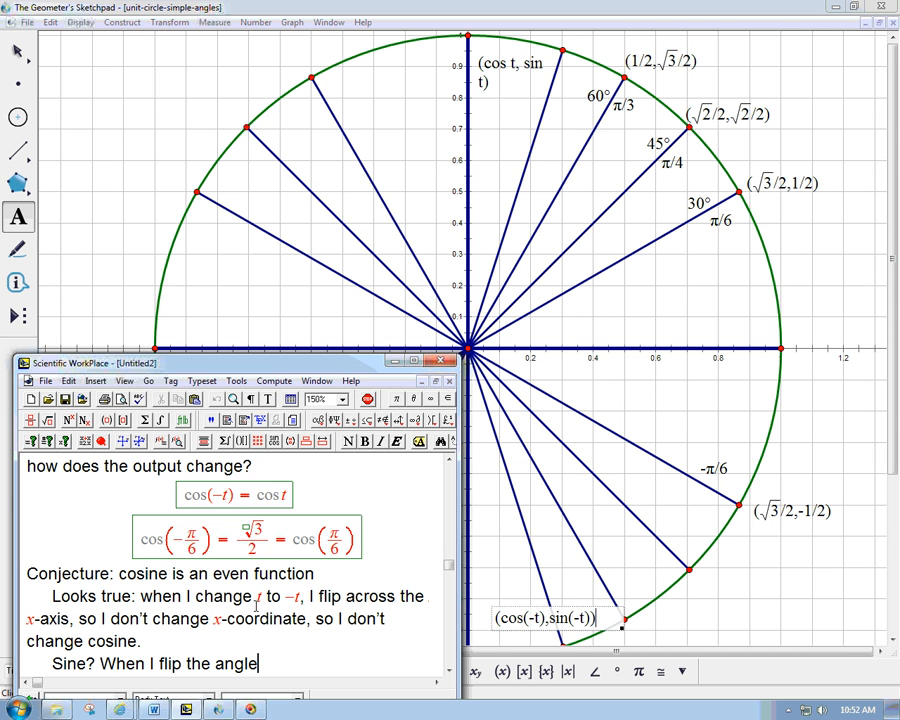
pyautogui.write('(CW instead of CCW')
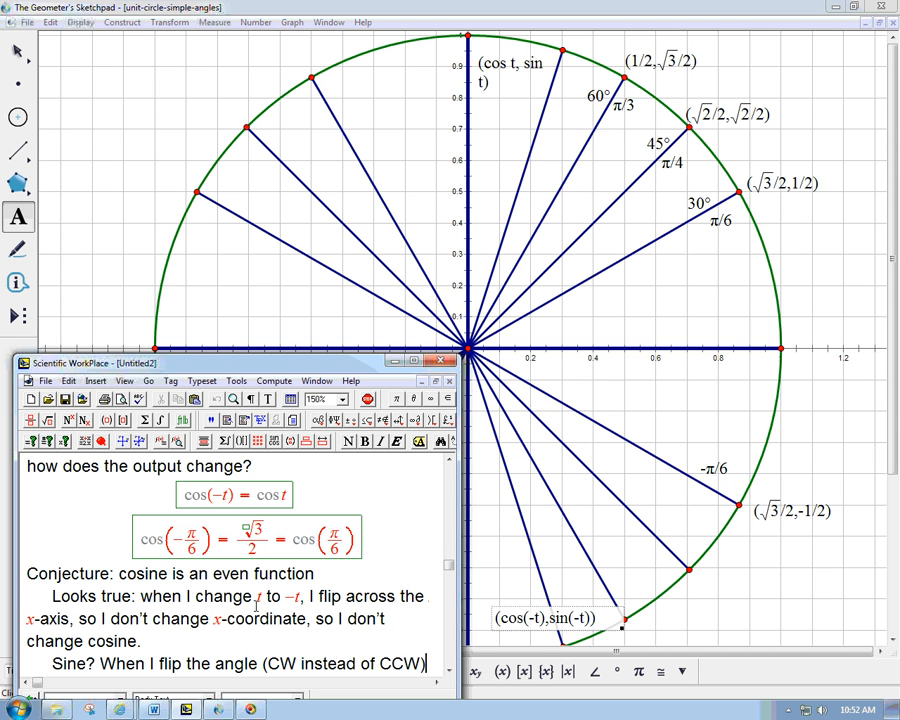
pyautogui.write('I do')
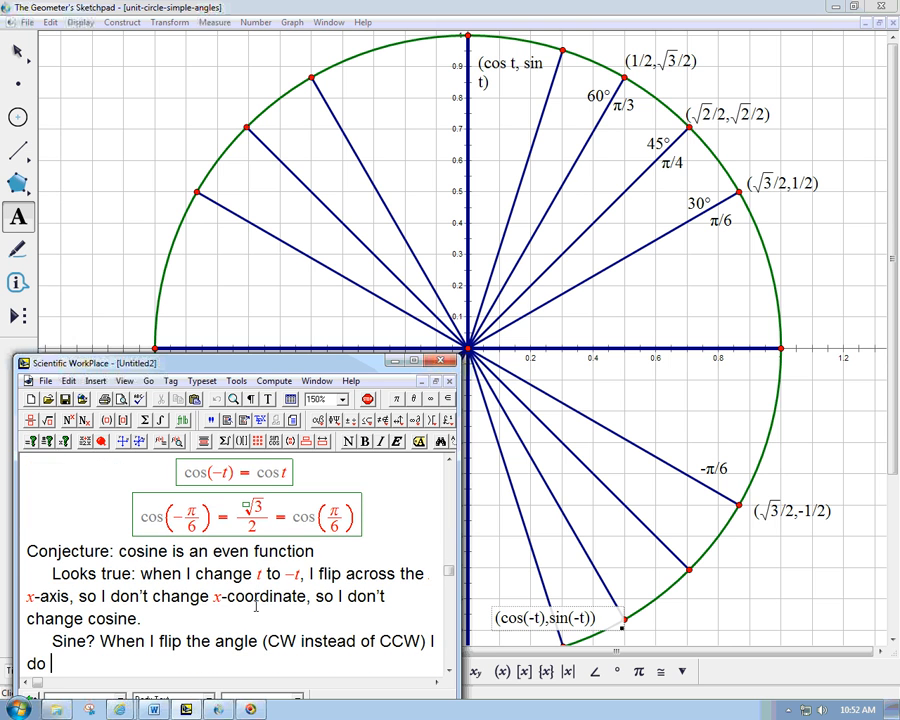
pyautogui.write('flip the sign')
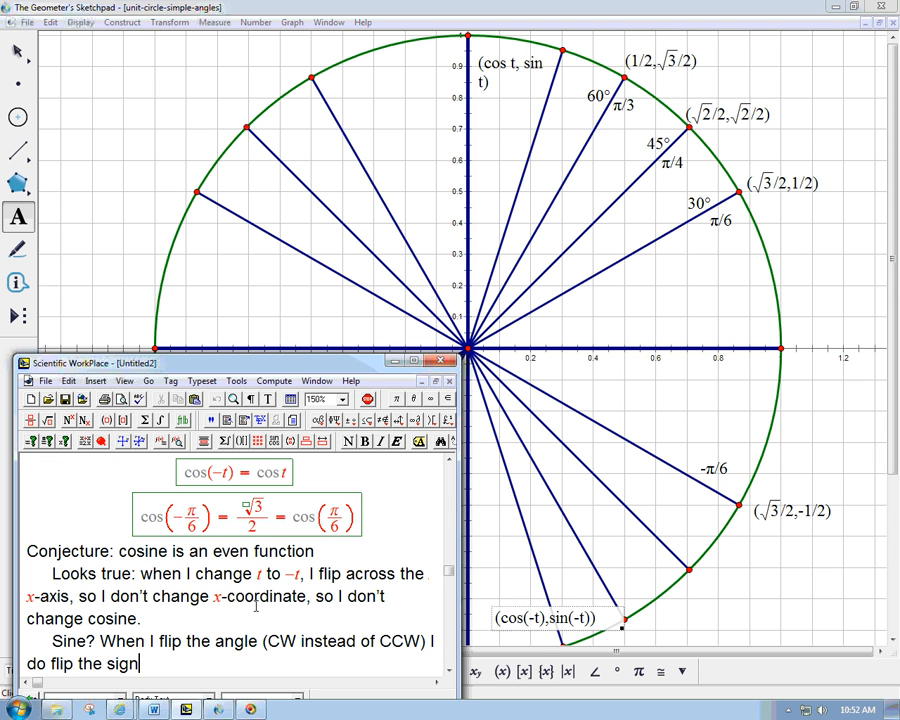
pyautogui.write('of sine:')
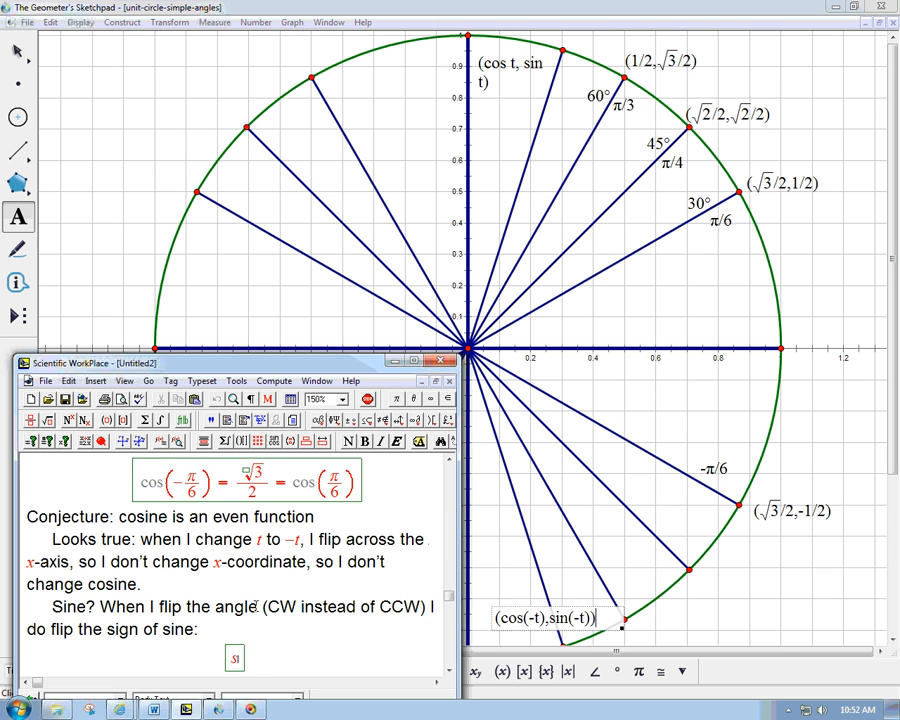
# Step: Add the display sin(−t) = −sin t and note sine is an odd function
pyautogui.write('sin(-t)')
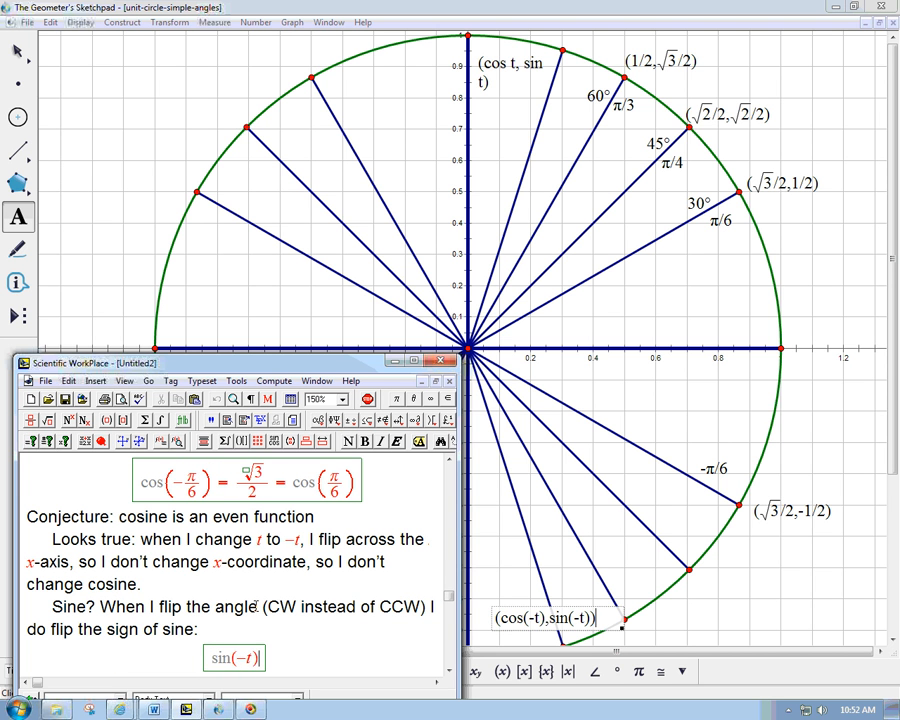
pyautogui.write('= −')
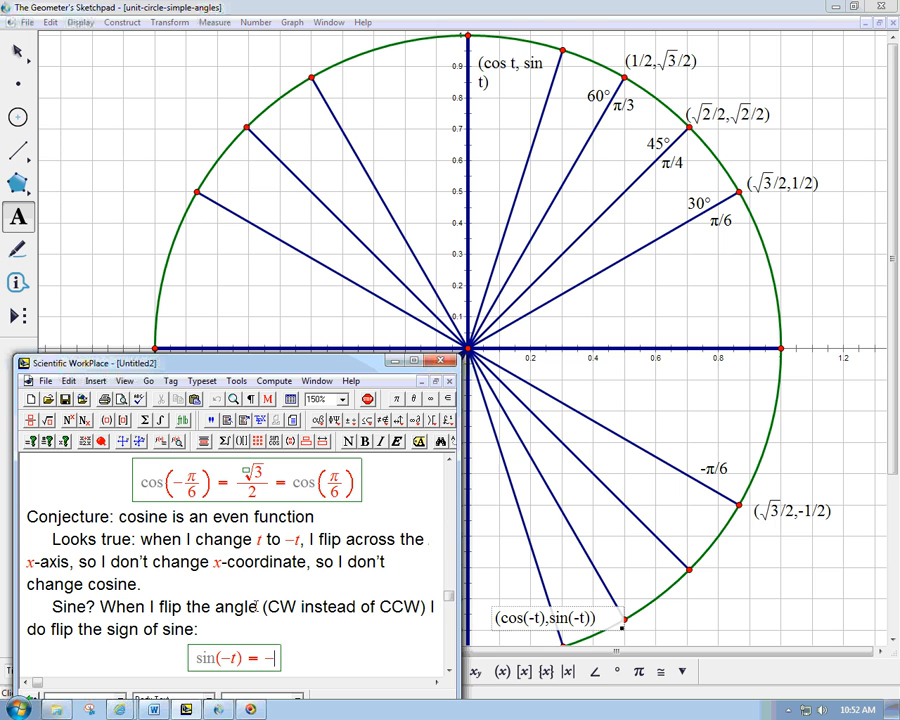
pyautogui.write('sin t')
pyautogui.write('ODD')
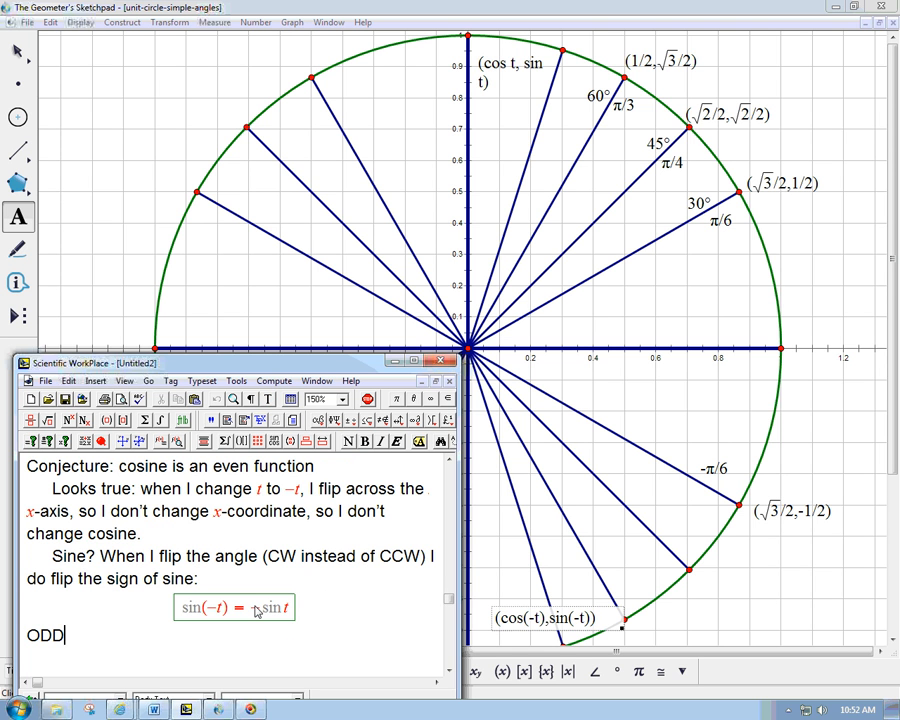
pyautogui.write('function')
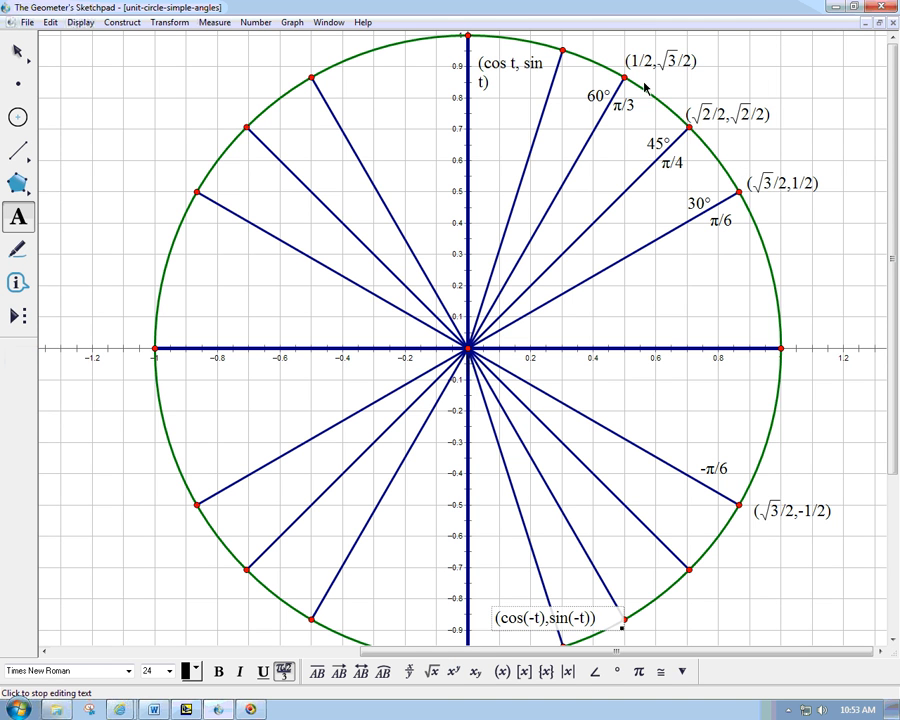
pyautogui.moveTo(710, 137)
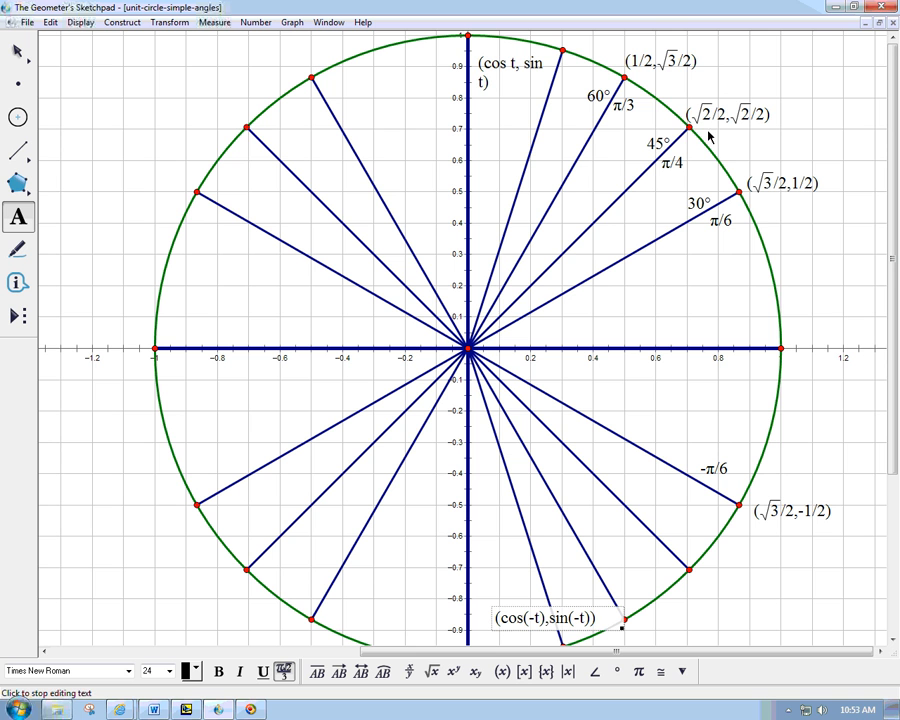
pyautogui.moveTo(687, 140)
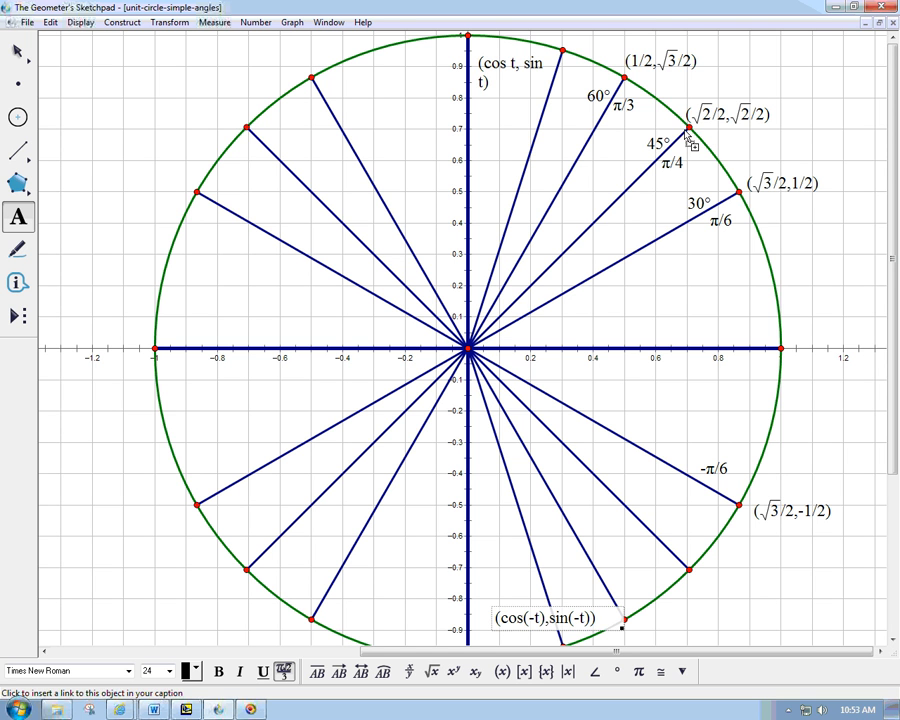
pyautogui.moveTo(710, 158)
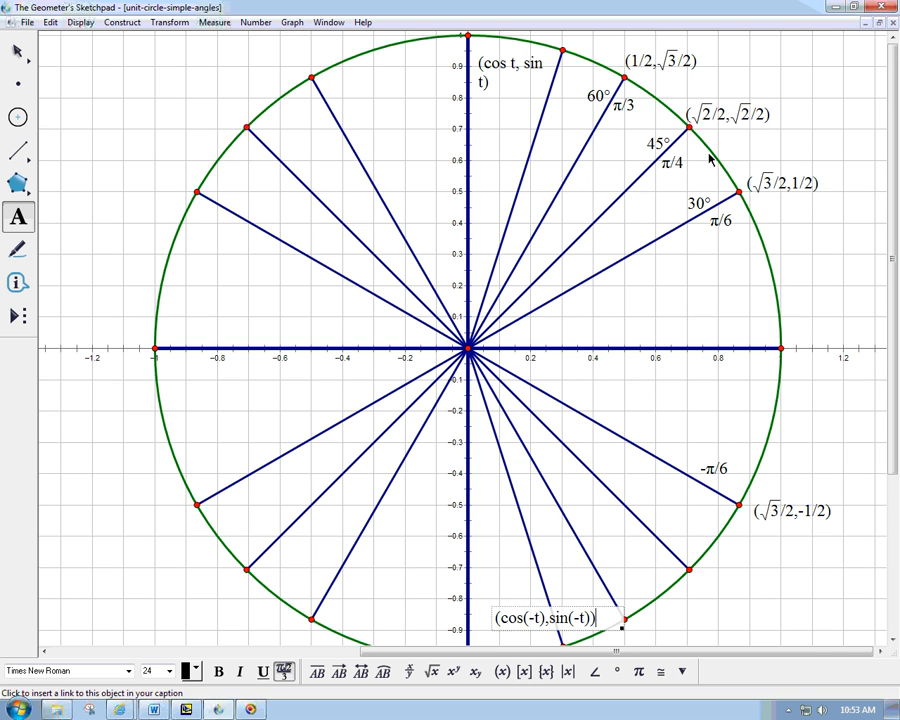